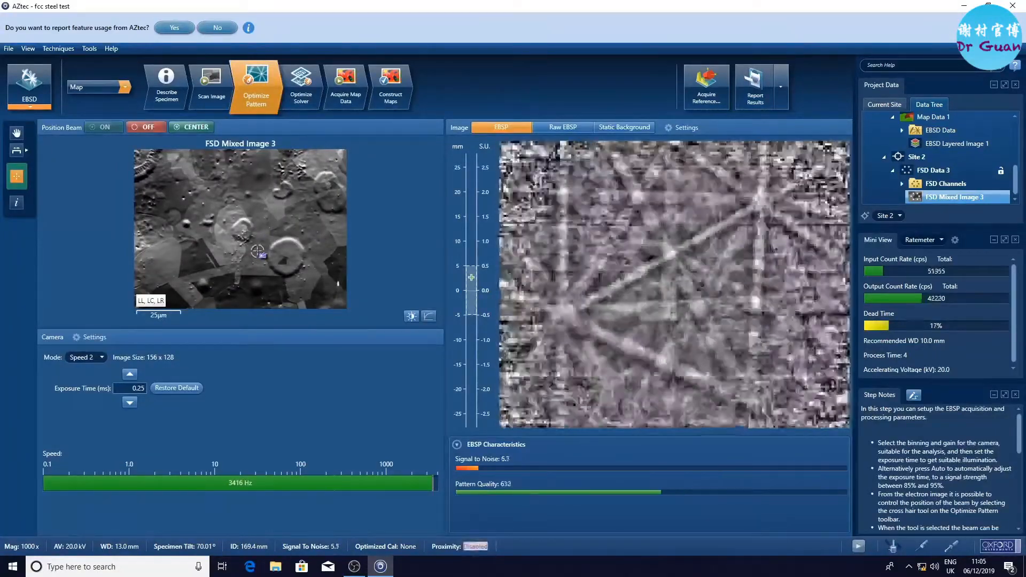
Step: Check the live pattern in Optimize Pattern and Optimize Solver, then move to Acquire Map Data
{"action": "left_click", "coordinate": [301, 85]}
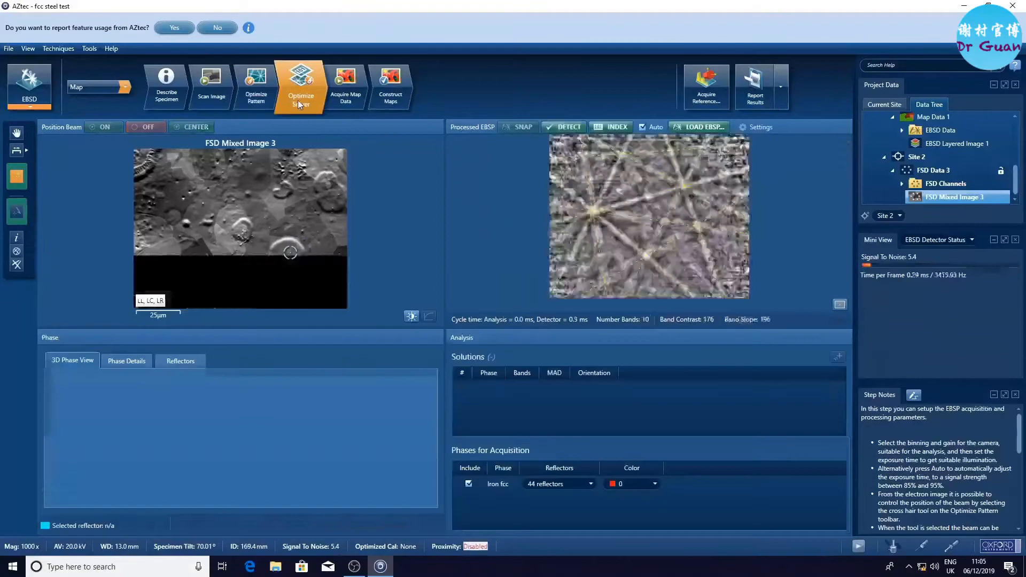
{"action": "left_click", "coordinate": [255, 86]}
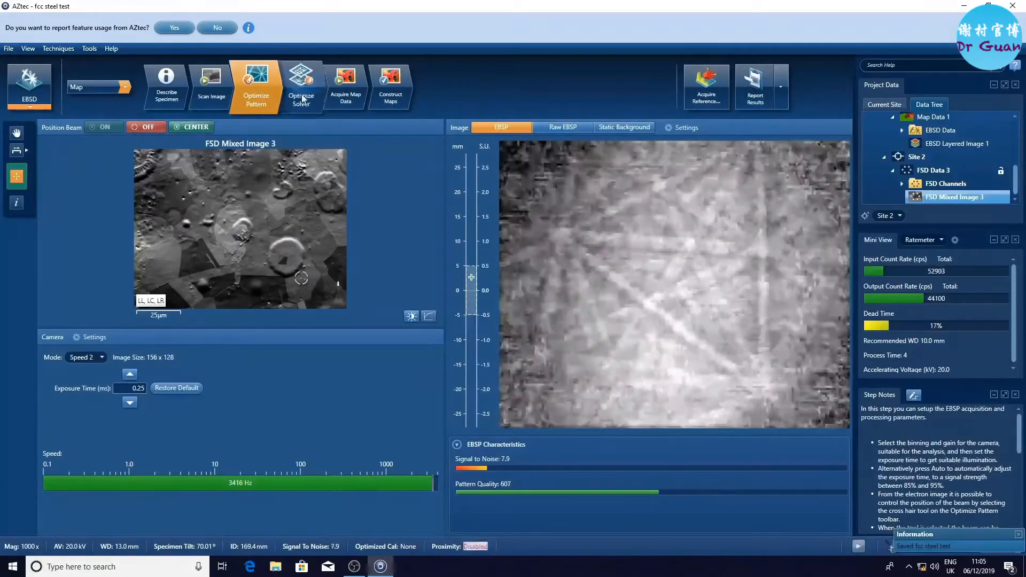
{"action": "left_click", "coordinate": [300, 87]}
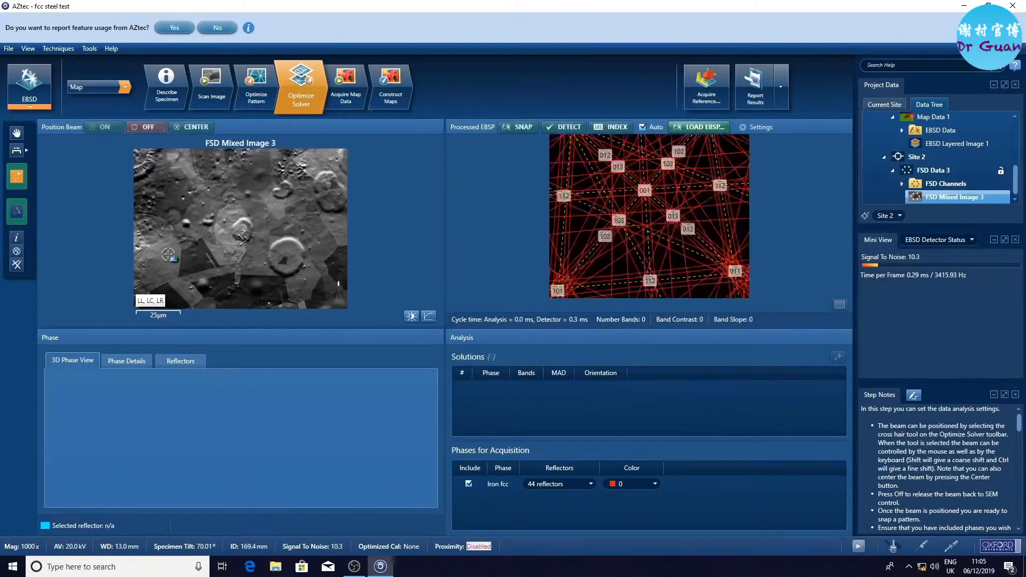
{"action": "left_click", "coordinate": [345, 85]}
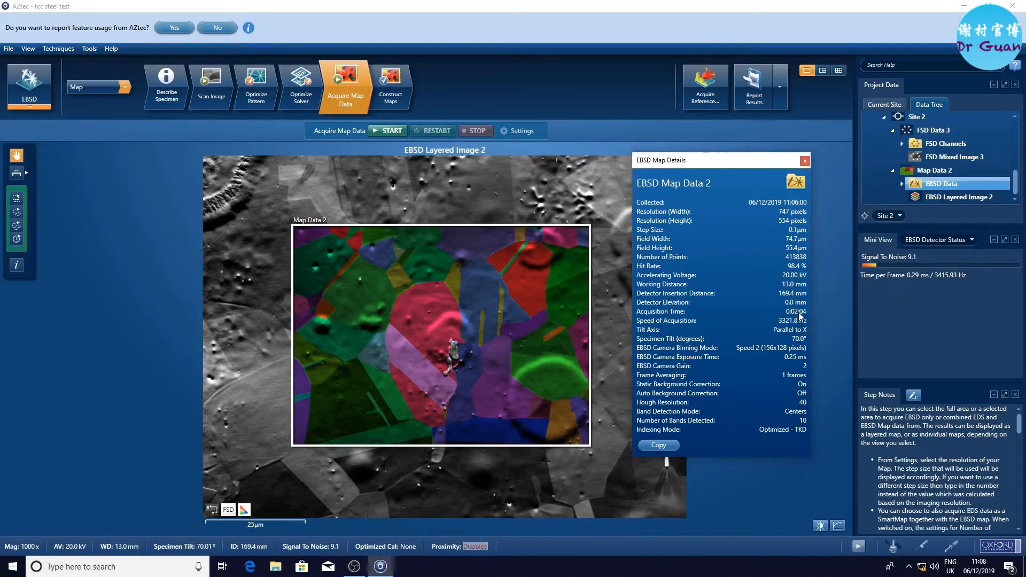
Step: Close the map details and export Map Data 2 to a CHANNEL5 project in CPR format
{"action": "left_click", "coordinate": [804, 160]}
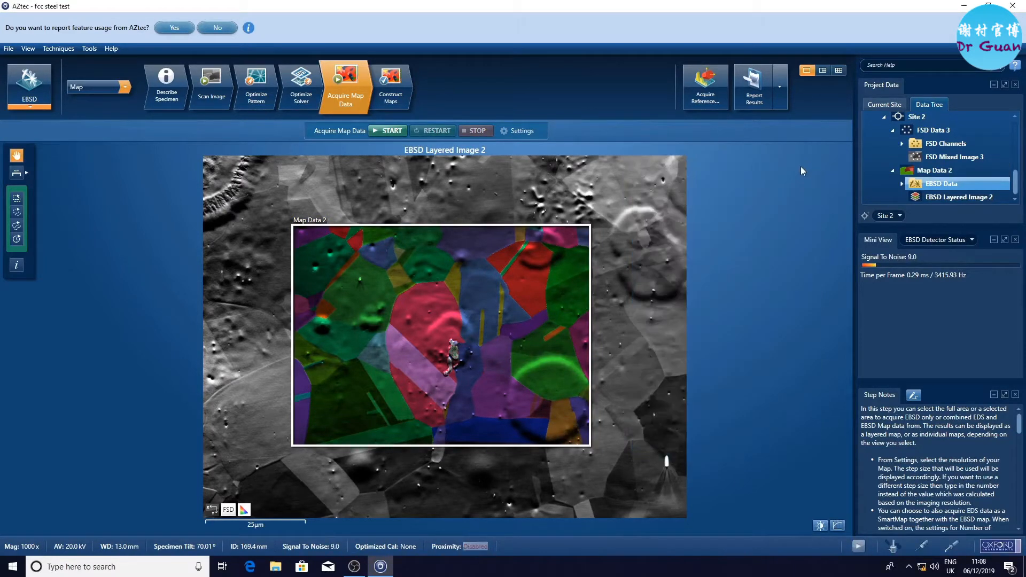
{"action": "left_click", "coordinate": [8, 48]}
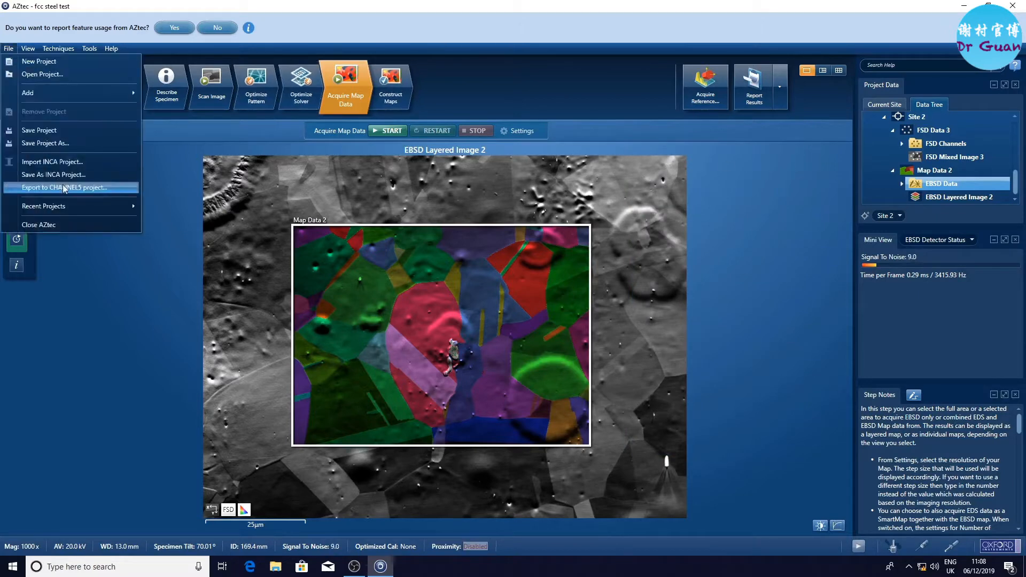
{"action": "left_click", "coordinate": [63, 188]}
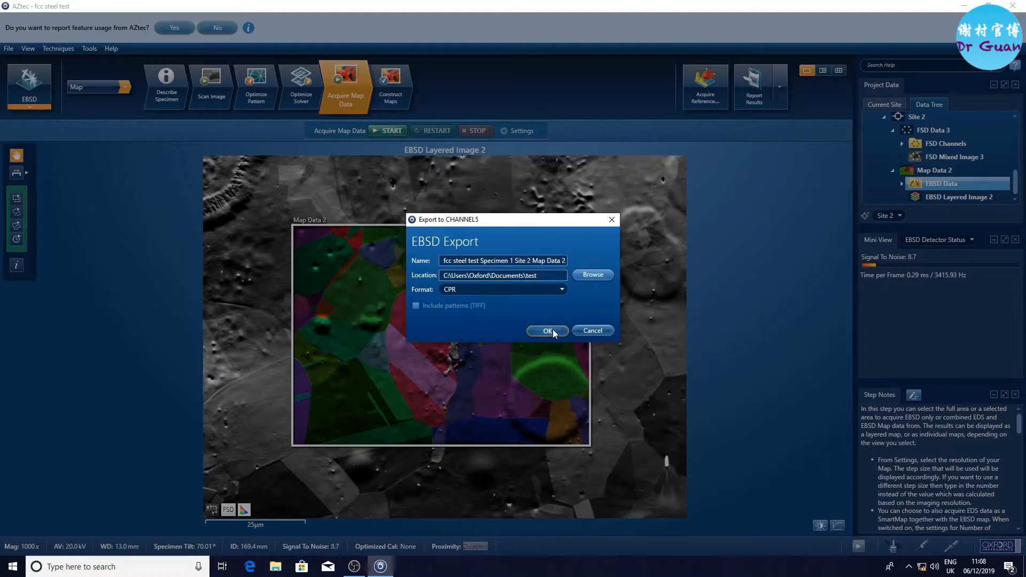
{"action": "left_click", "coordinate": [547, 330]}
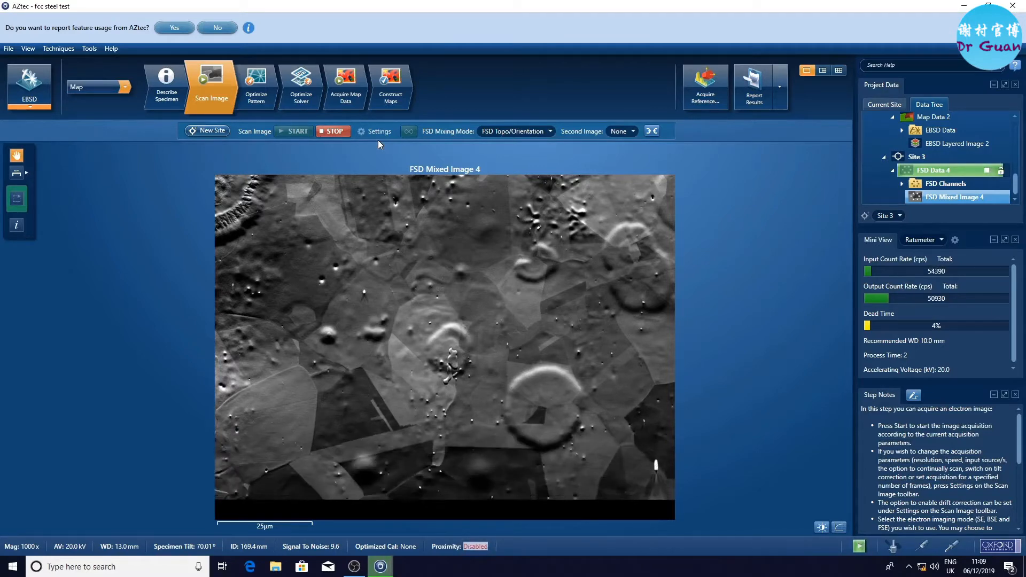
Step: Enable the EBSD detector proximity sensor in the detector control settings
{"action": "left_click", "coordinate": [256, 85]}
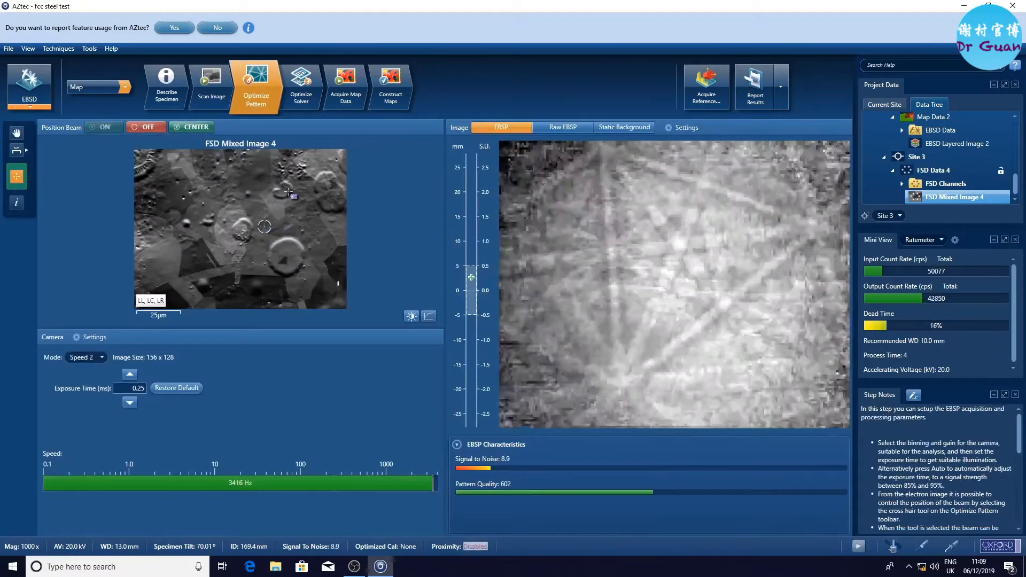
{"action": "left_click", "coordinate": [301, 86]}
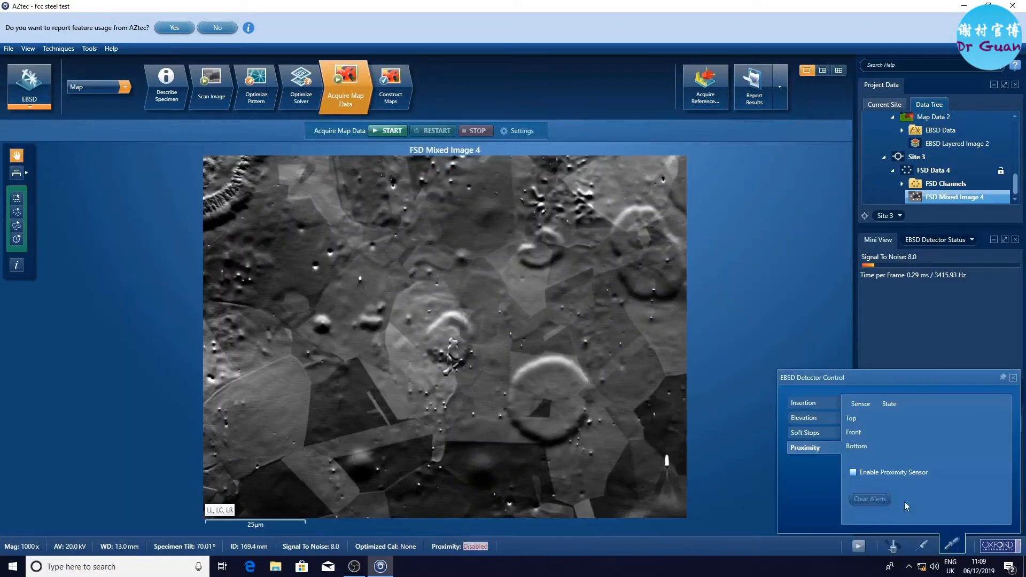
{"action": "left_click", "coordinate": [853, 471]}
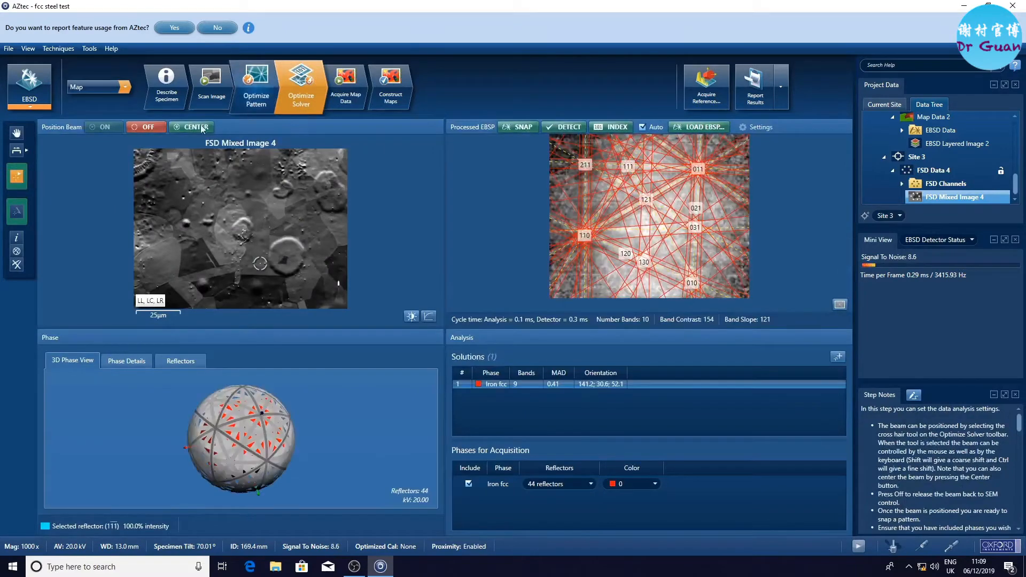
Step: Take control of the beam position and place it on a grain for an indexed Iron fcc pattern
{"action": "left_click", "coordinate": [147, 127]}
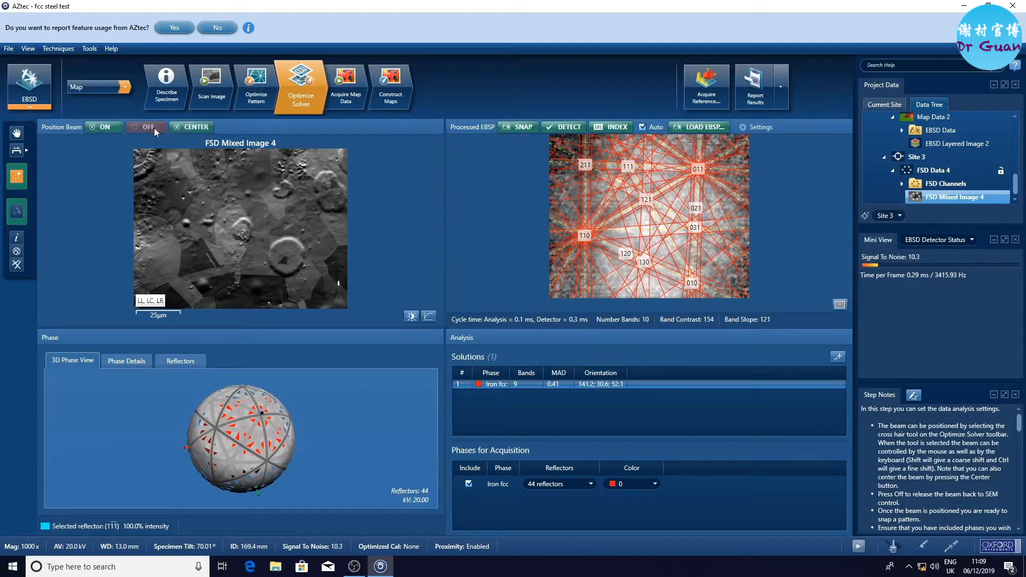
{"action": "left_click", "coordinate": [103, 127]}
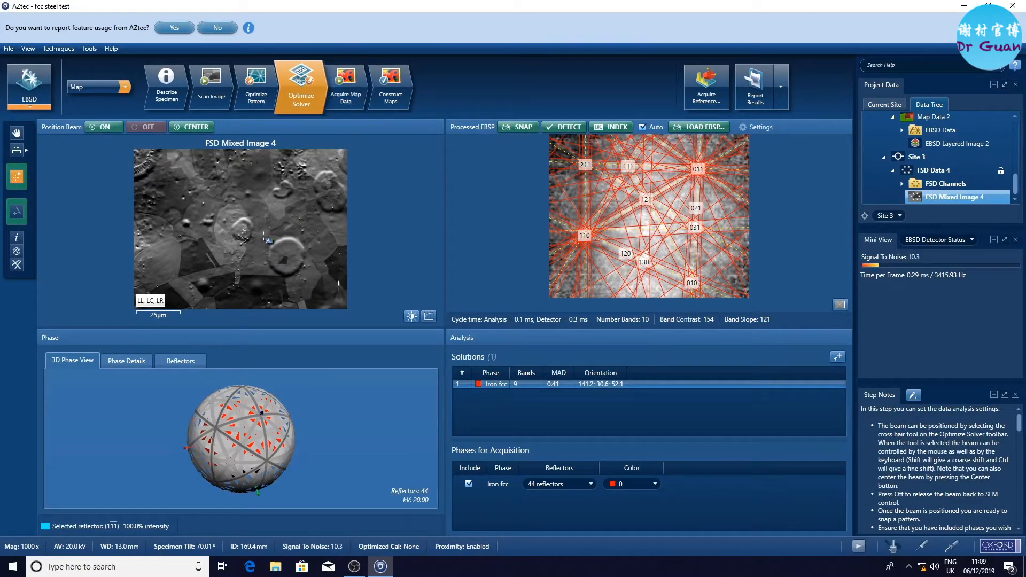
{"action": "left_click", "coordinate": [197, 259]}
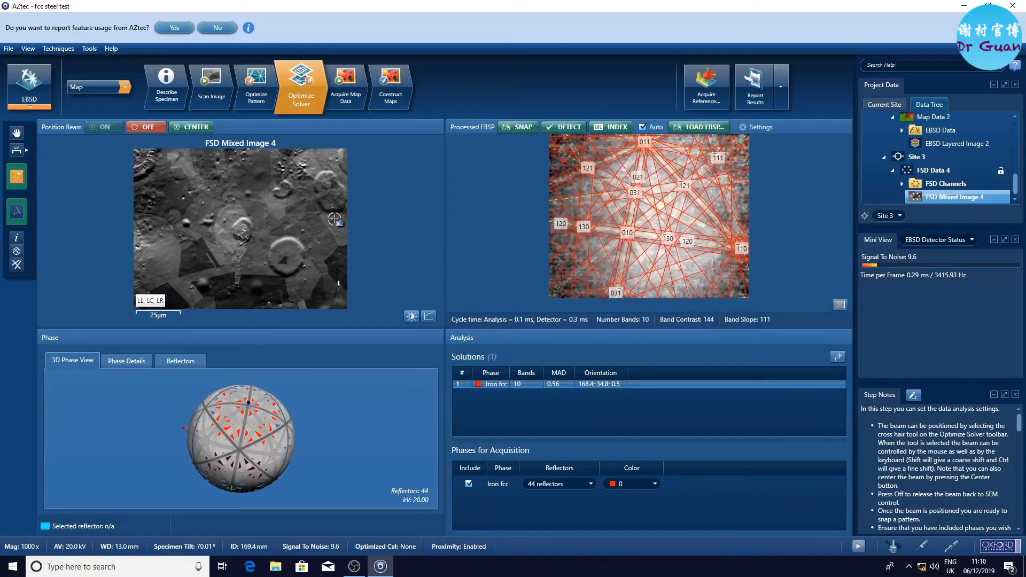
Step: Acquire Map Data 3 at Site 3 and export it to a CHANNEL5 project in CPR format
{"action": "left_click", "coordinate": [346, 86]}
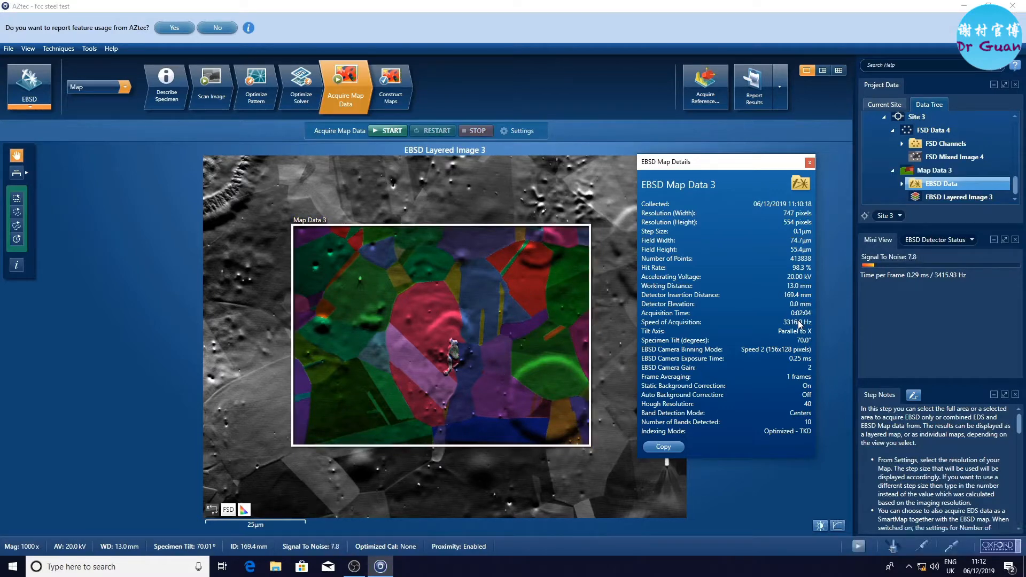
{"action": "left_click", "coordinate": [809, 162]}
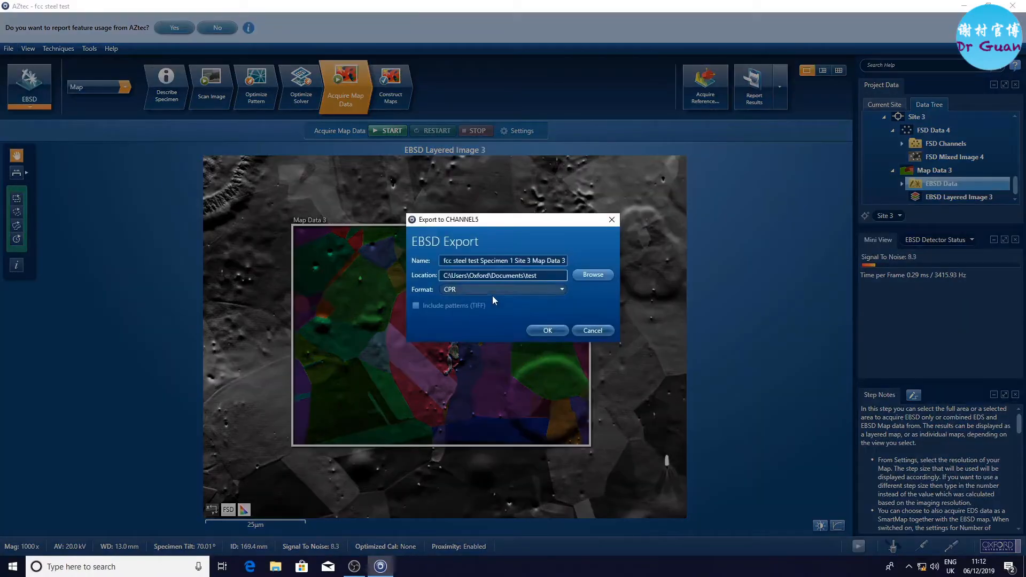
{"action": "left_click", "coordinate": [547, 330]}
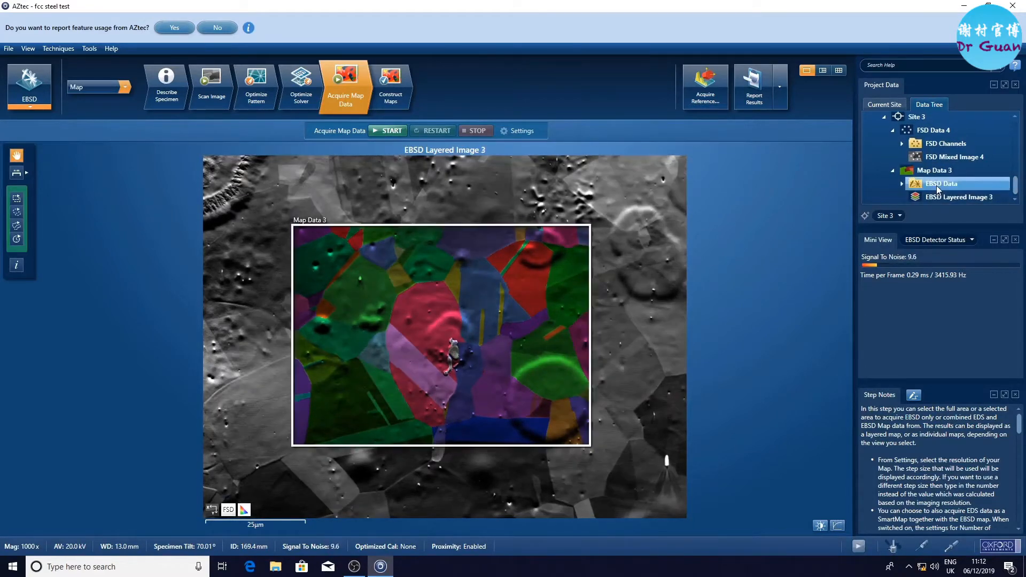
Step: Show the acquisition details of Map Data 3 and Map Data 2 side by side
{"action": "double_click", "coordinate": [943, 183]}
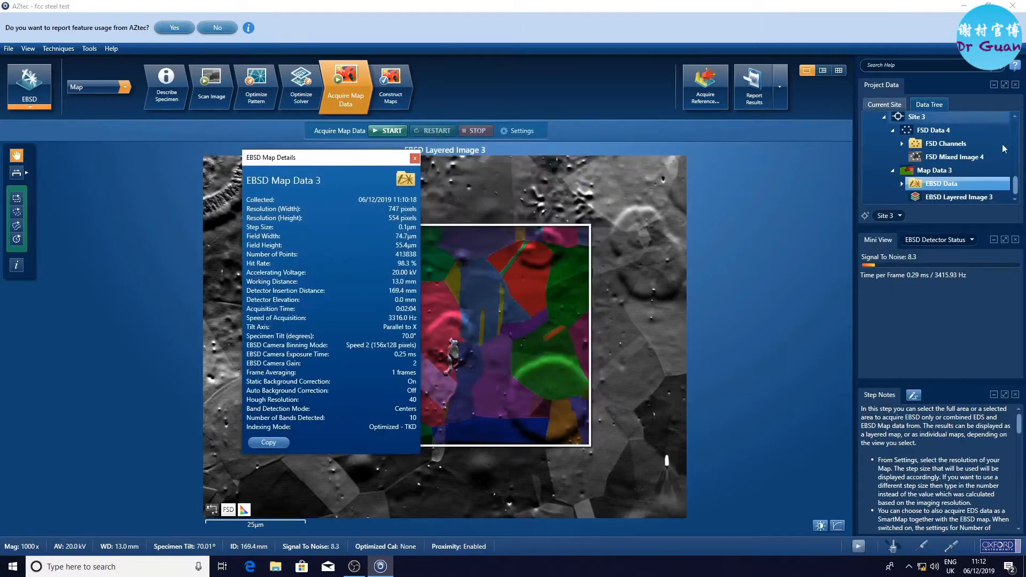
{"action": "right_click", "coordinate": [942, 183]}
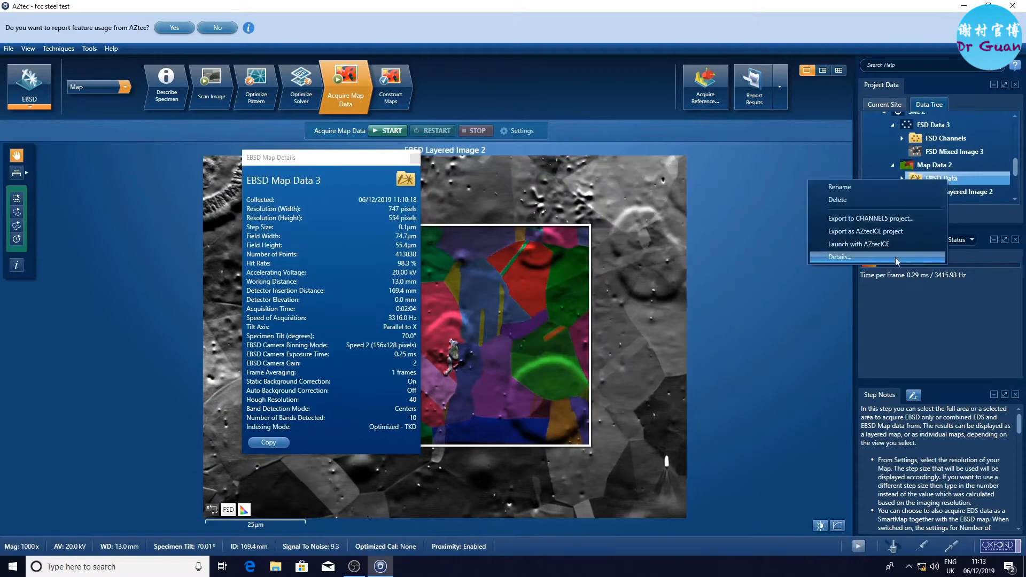
{"action": "left_click", "coordinate": [840, 256]}
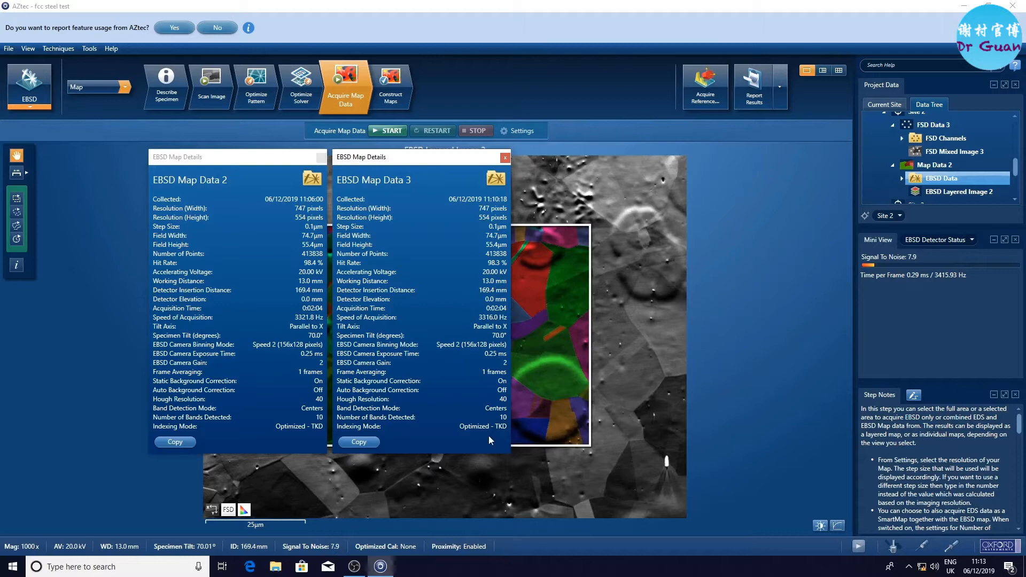
Step: Close both details panels and return to the Scan Image step
{"action": "left_click", "coordinate": [505, 158]}
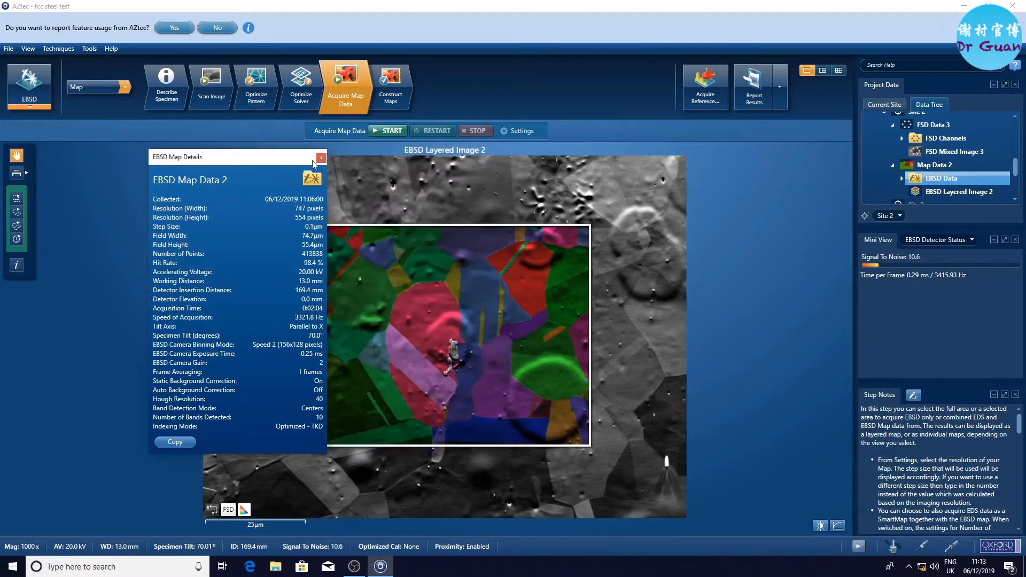
{"action": "left_click", "coordinate": [321, 158]}
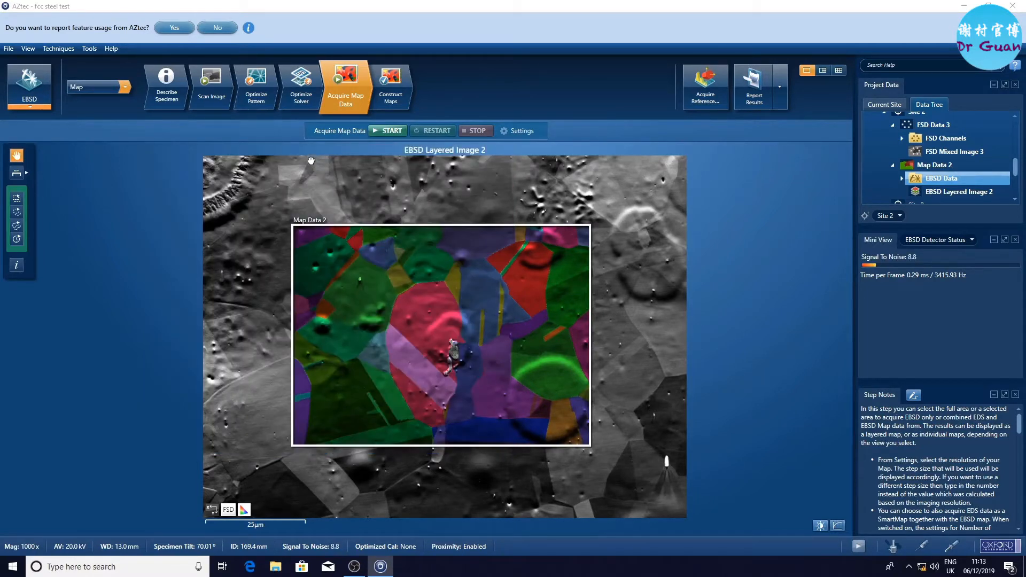
{"action": "left_click", "coordinate": [211, 85]}
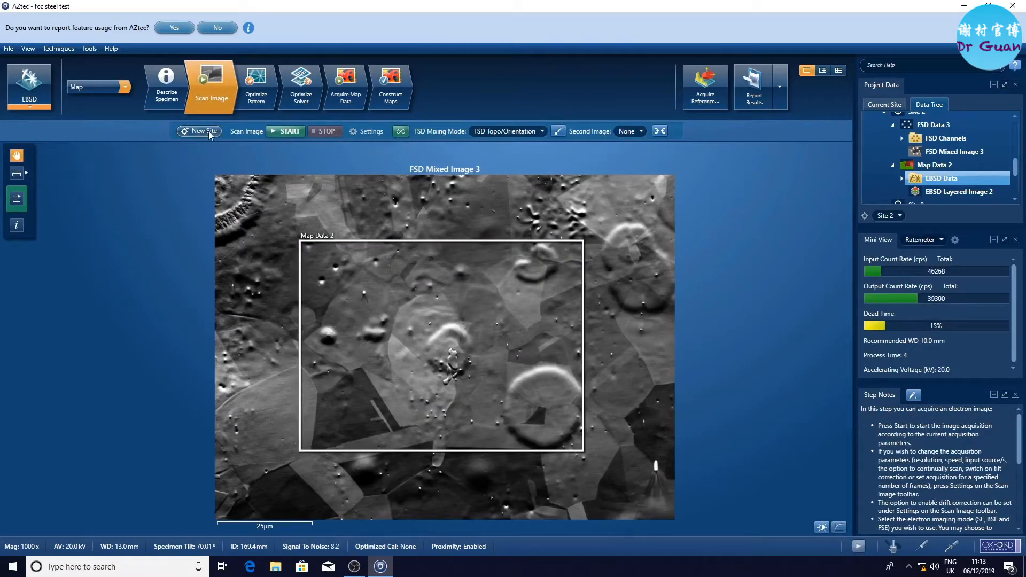
Step: Create a new site and move to Optimize Pattern for the live Kikuchi pattern
{"action": "left_click", "coordinate": [199, 130]}
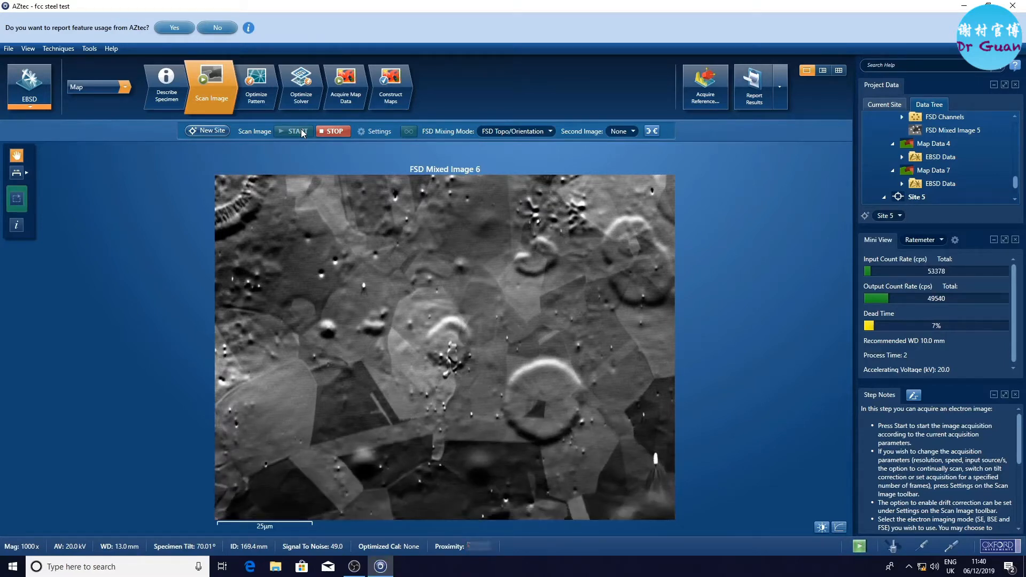
{"action": "left_click", "coordinate": [255, 86]}
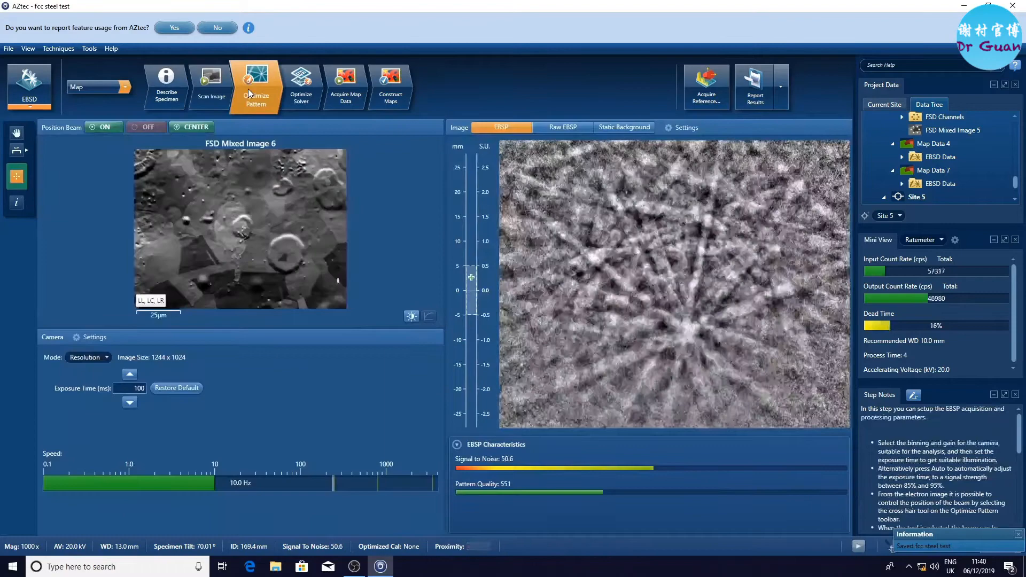
Step: Set the EBSD camera to Speed 2 mode with 0.30 ms exposure, then go to Optimize Solver
{"action": "left_click", "coordinate": [106, 357]}
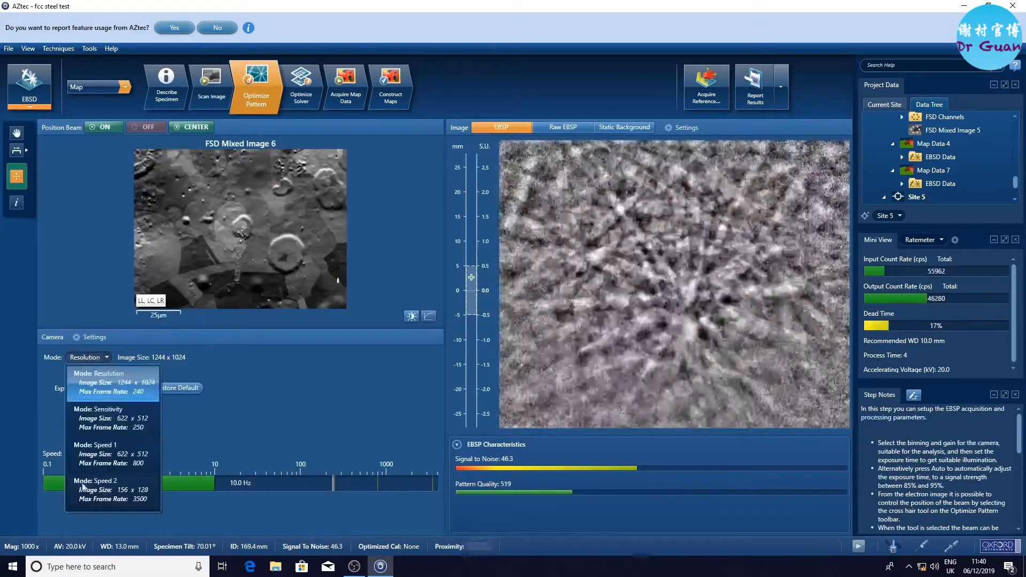
{"action": "left_click", "coordinate": [105, 481]}
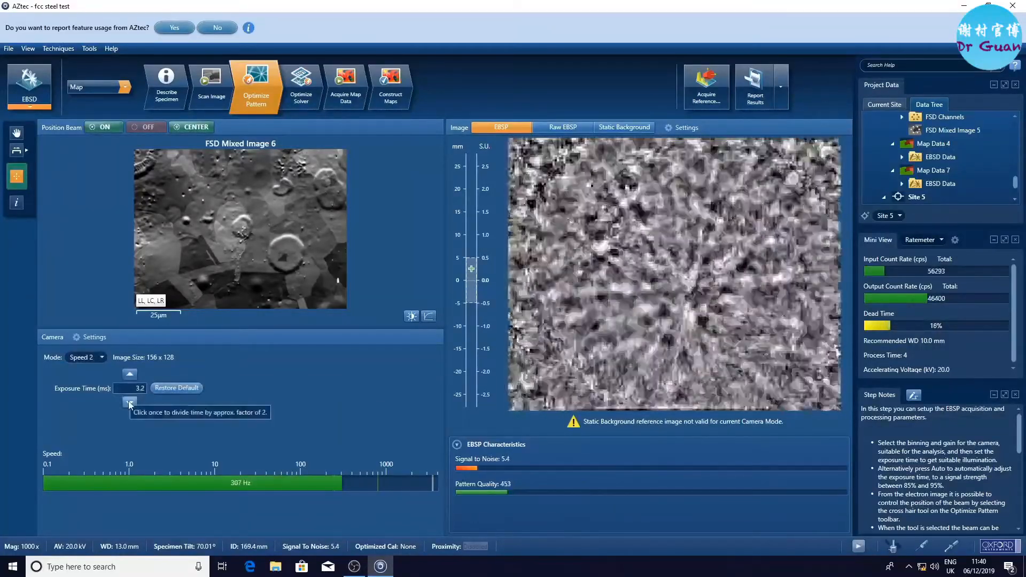
{"action": "left_click", "coordinate": [129, 402]}
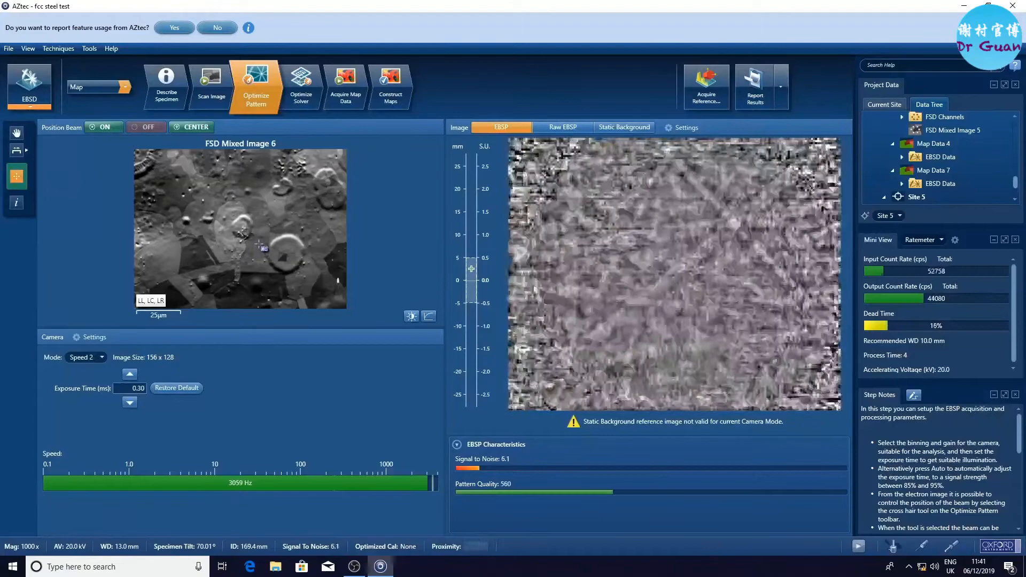
{"action": "left_click", "coordinate": [147, 127]}
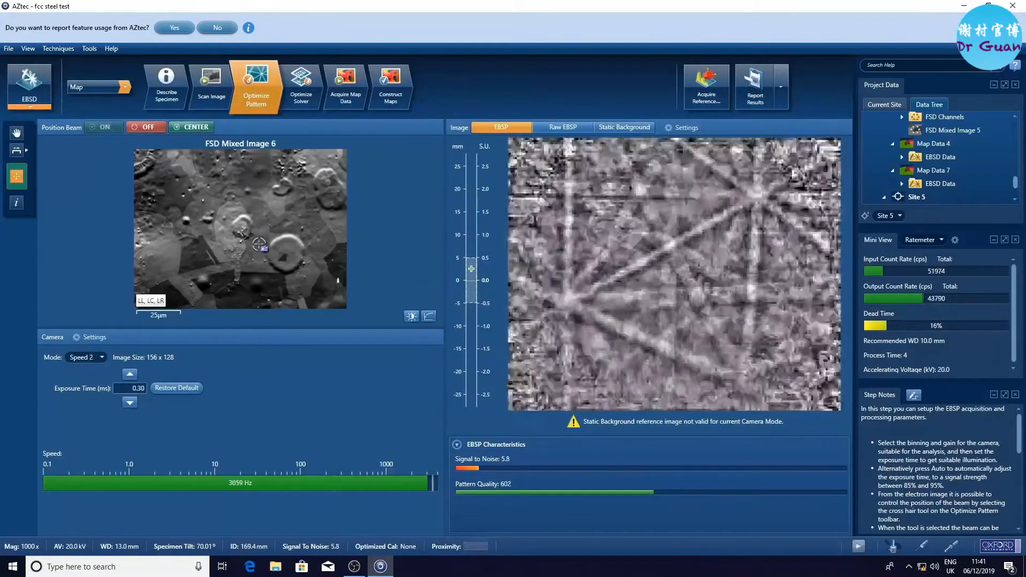
{"action": "left_click", "coordinate": [300, 86]}
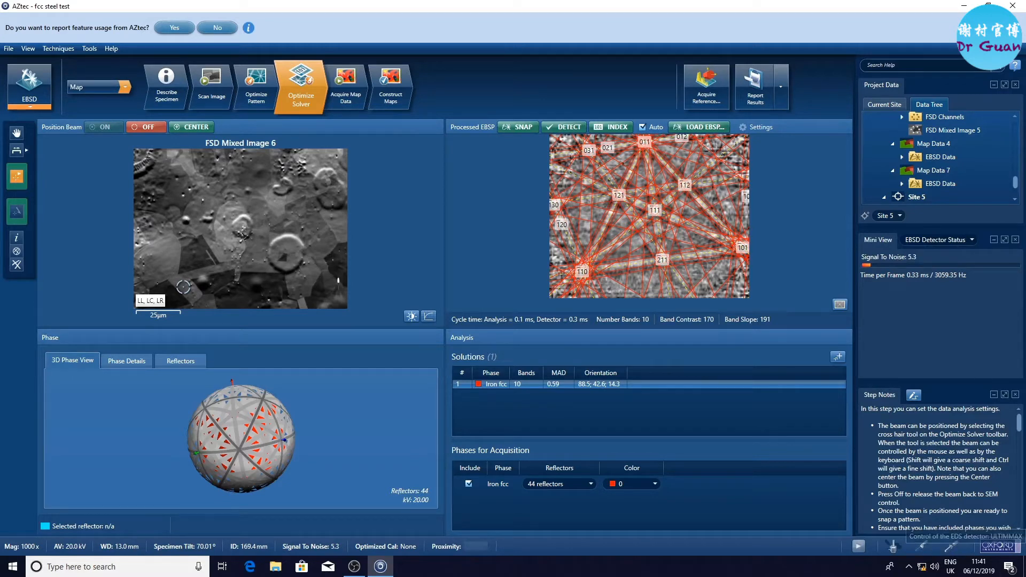
Step: Request EDS detector insertion from the status-bar detector control and open the Mini View list
{"action": "left_click", "coordinate": [893, 546]}
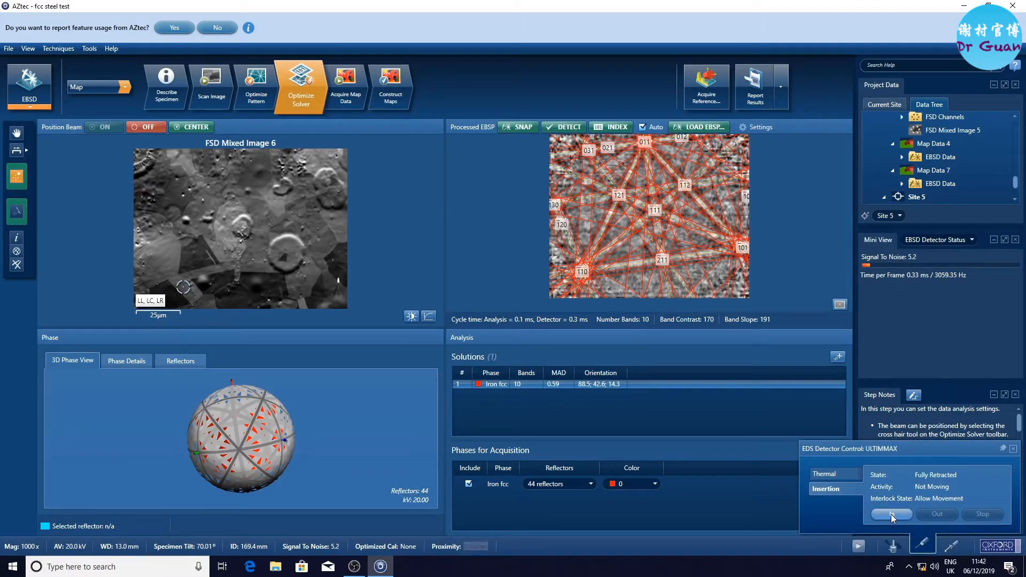
{"action": "left_click", "coordinate": [891, 514]}
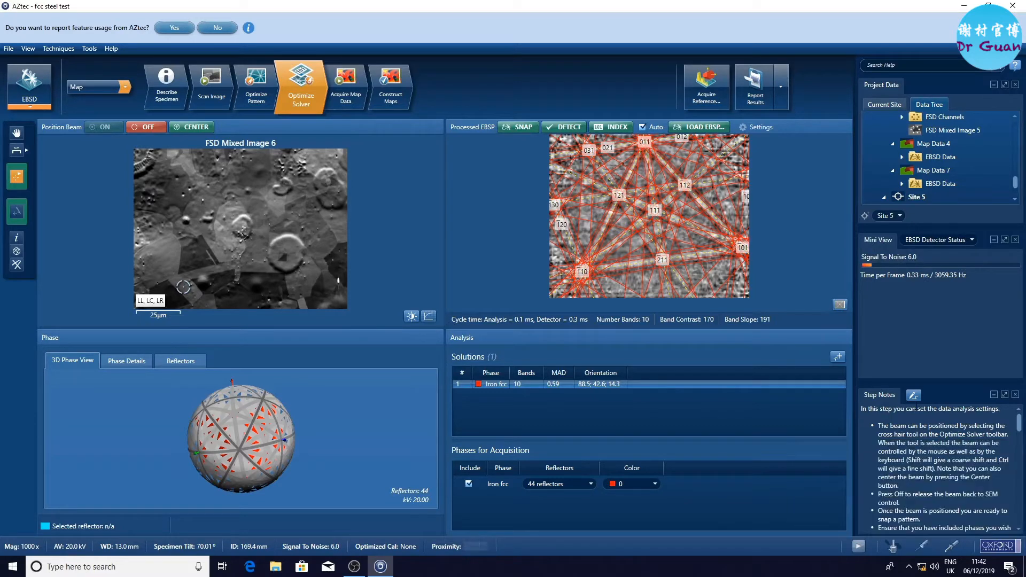
{"action": "left_click", "coordinate": [939, 239]}
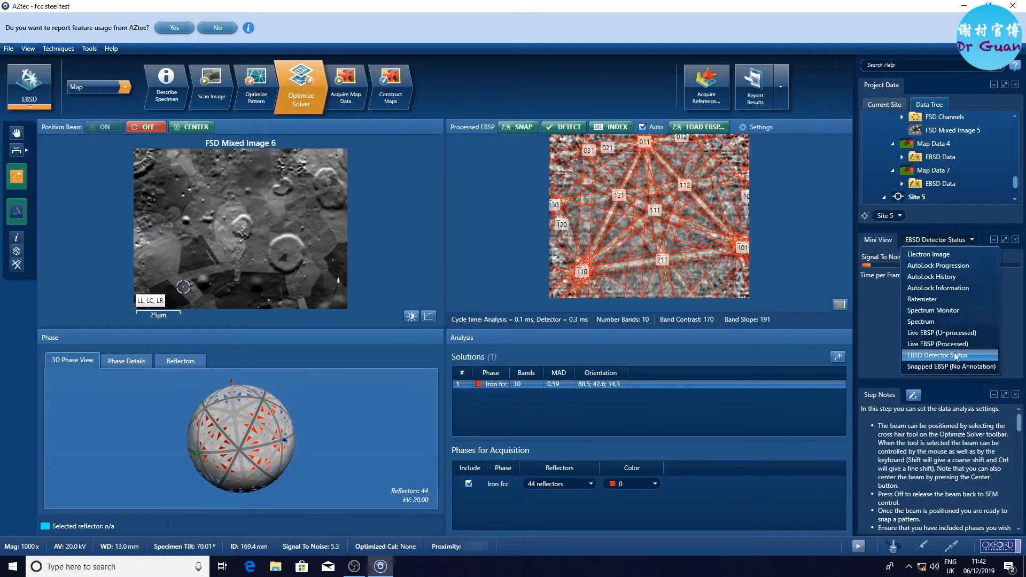
Step: Try Spectrum Monitor, EBSD Detector Status and Spectrum in the mini view before settling on Ratemeter
{"action": "left_click", "coordinate": [932, 310]}
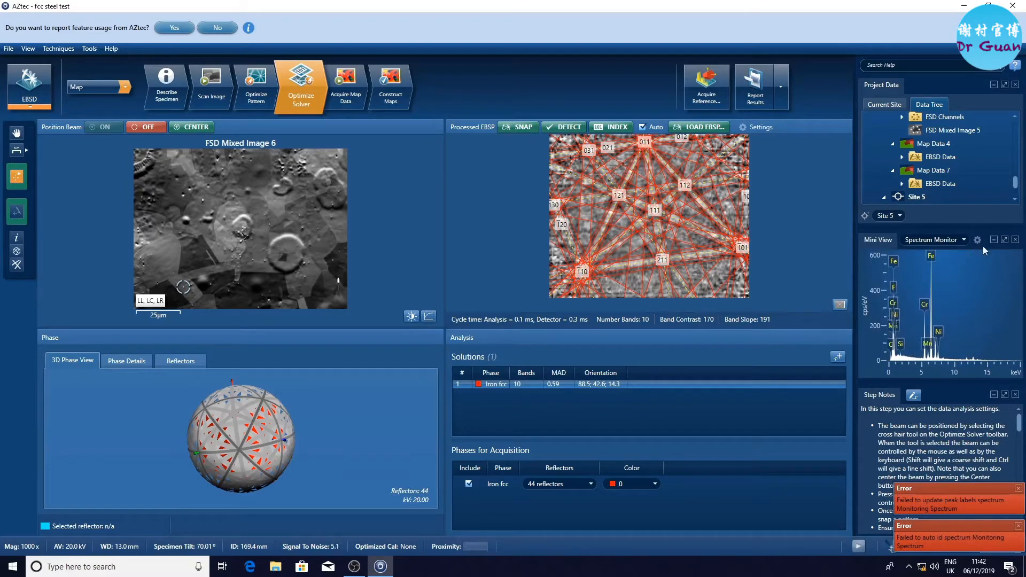
{"action": "left_click", "coordinate": [978, 240]}
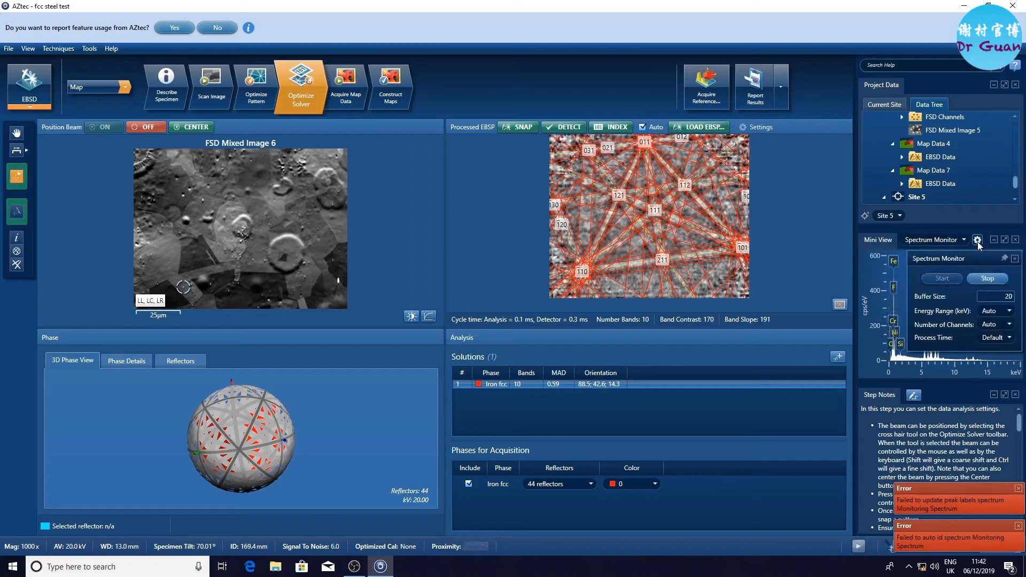
{"action": "left_click", "coordinate": [963, 240]}
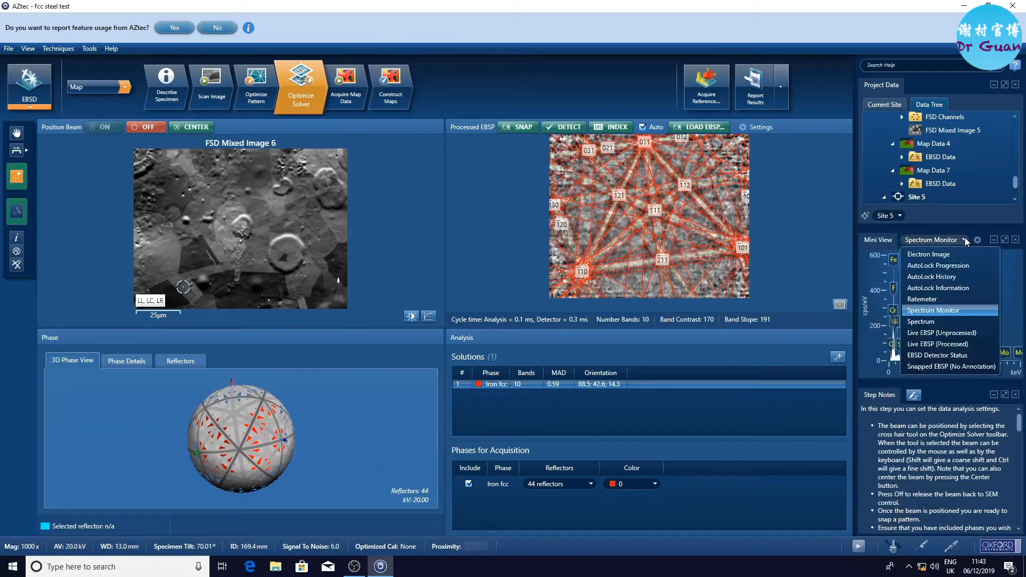
{"action": "left_click", "coordinate": [937, 355]}
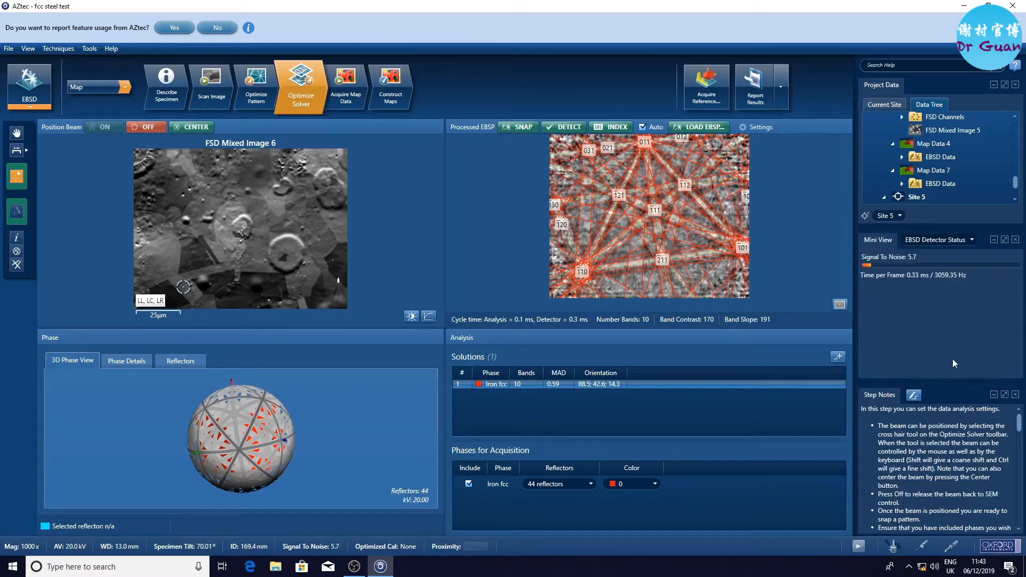
{"action": "left_click", "coordinate": [972, 239]}
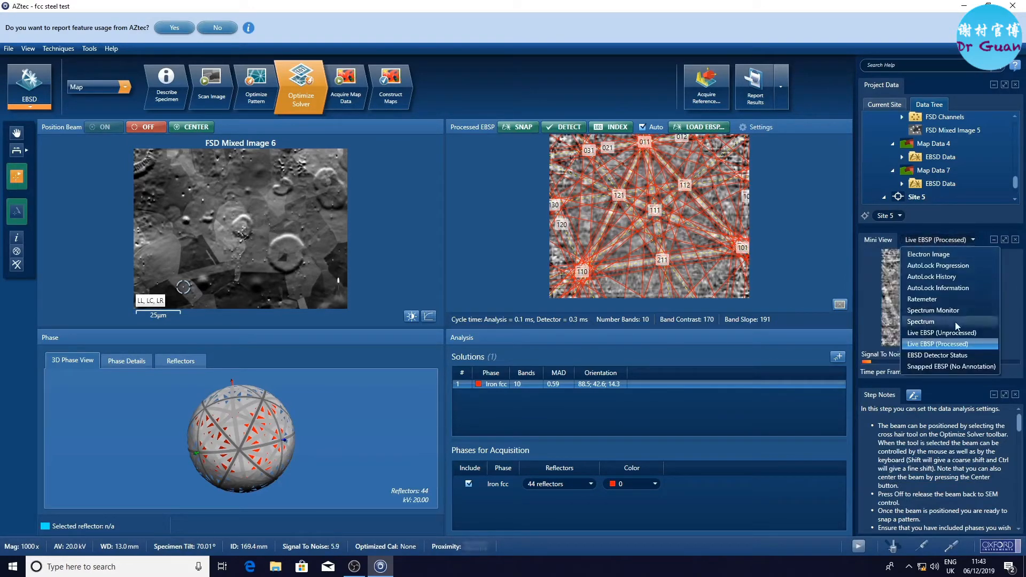
{"action": "left_click", "coordinate": [920, 326]}
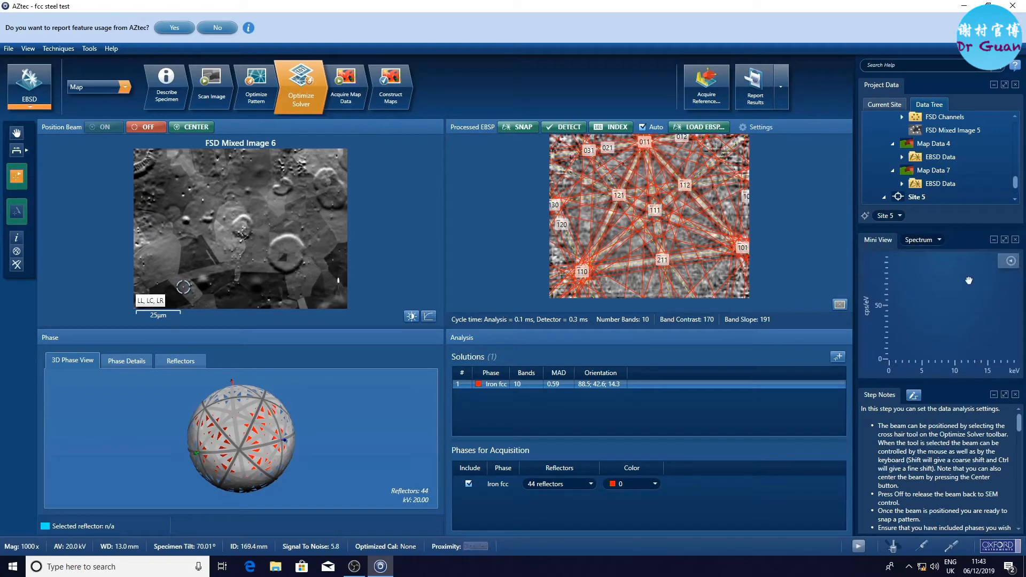
{"action": "left_click", "coordinate": [922, 240]}
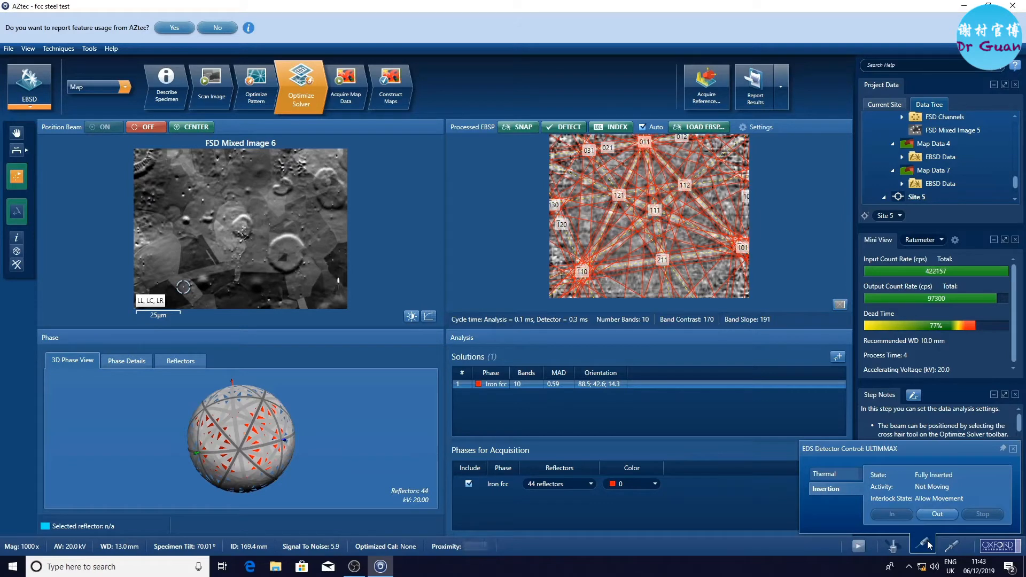
Step: Set the EDS process time to 2 in the Ratemeter settings, reducing dead time to about 41%
{"action": "left_click", "coordinate": [954, 240]}
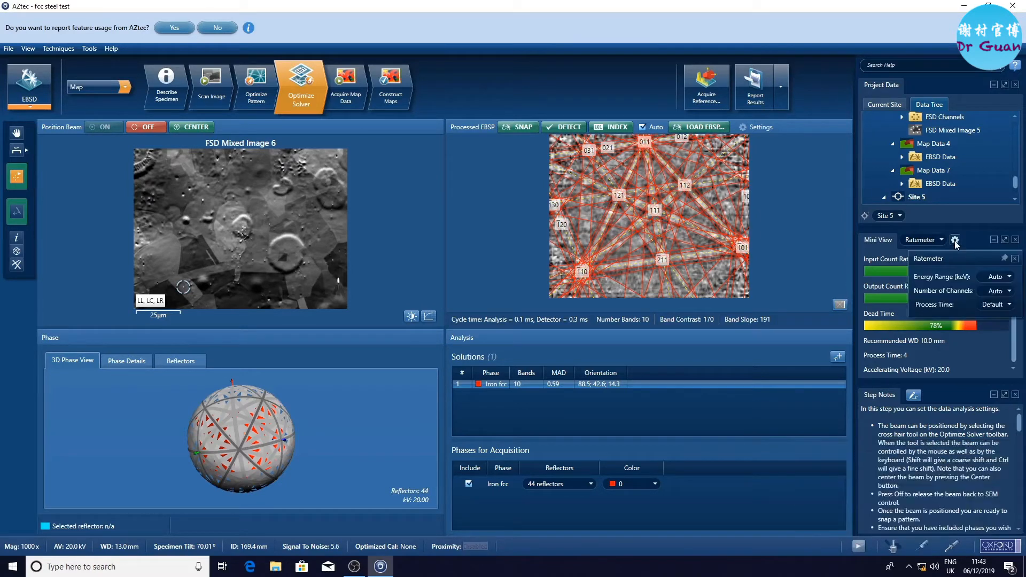
{"action": "left_click", "coordinate": [1010, 305]}
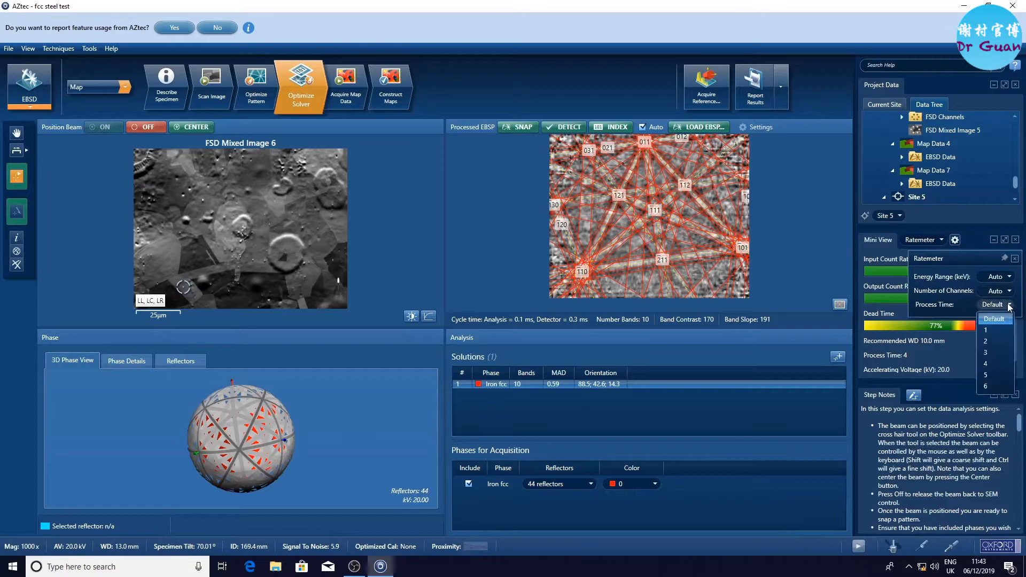
{"action": "left_click", "coordinate": [985, 351]}
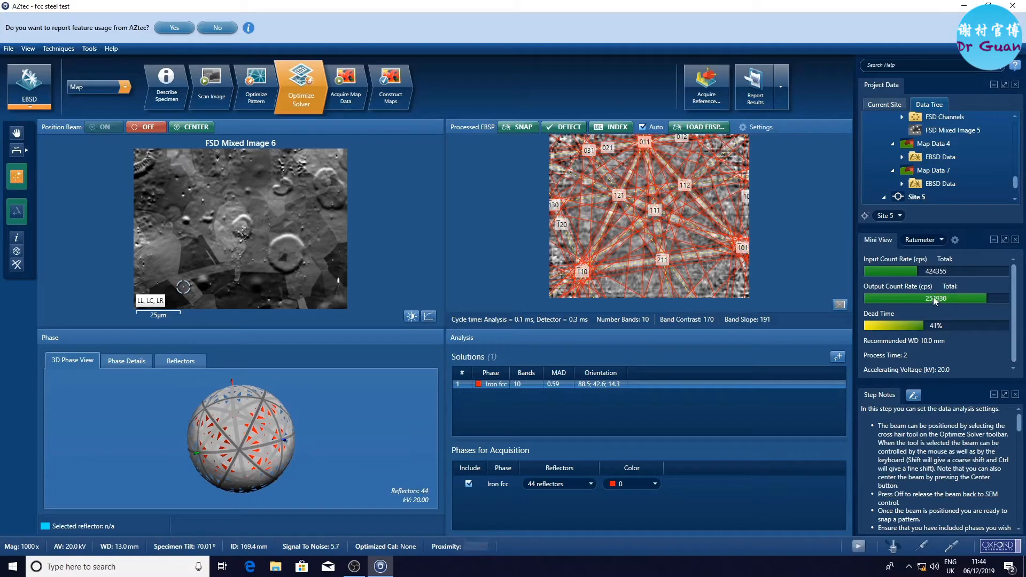
{"action": "mouse_move", "coordinate": [935, 299]}
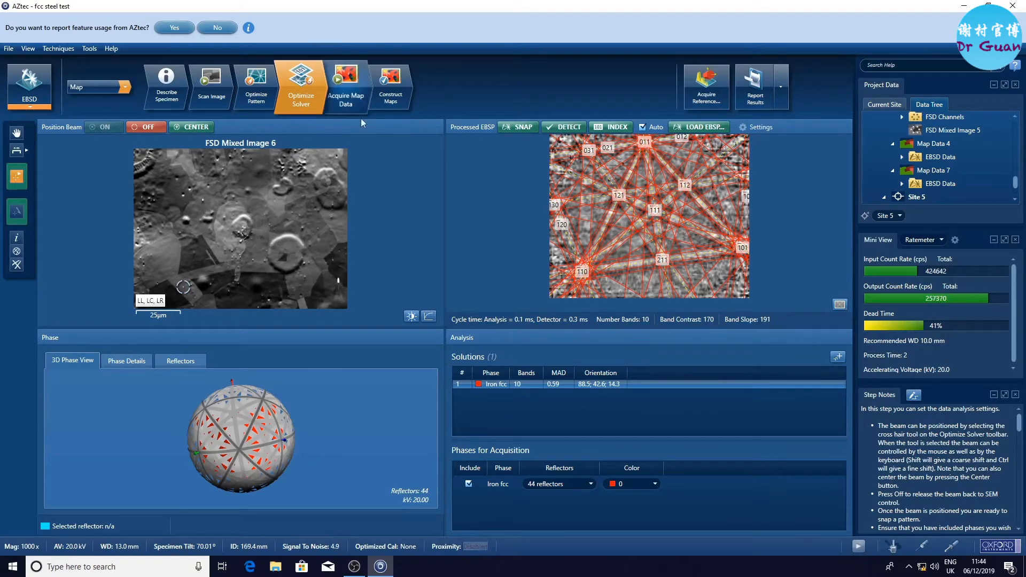
Step: Tick Include EDS in the Optimize Solver settings and move on to Acquire Map Data
{"action": "left_click", "coordinate": [756, 128]}
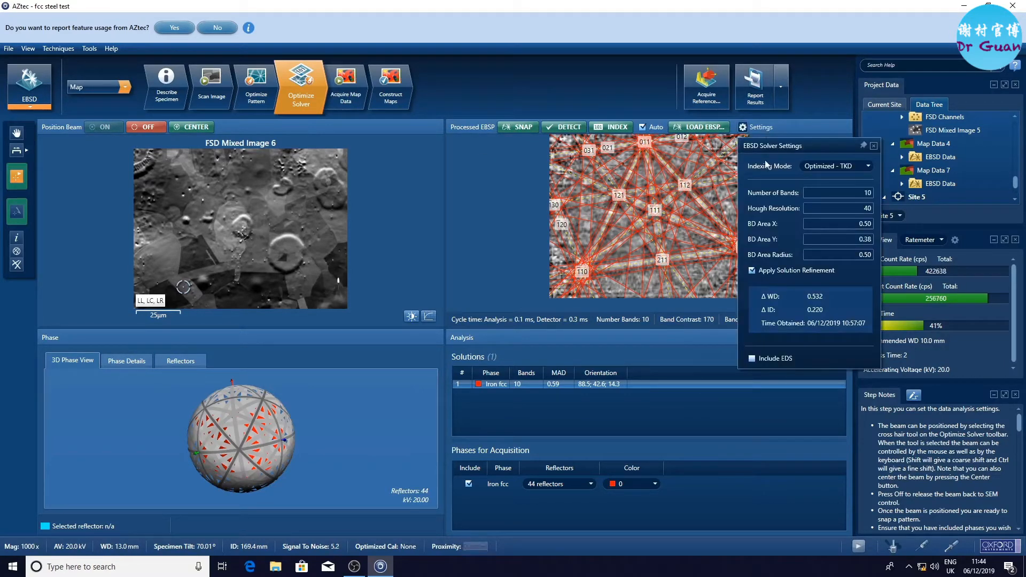
{"action": "left_click", "coordinate": [752, 358]}
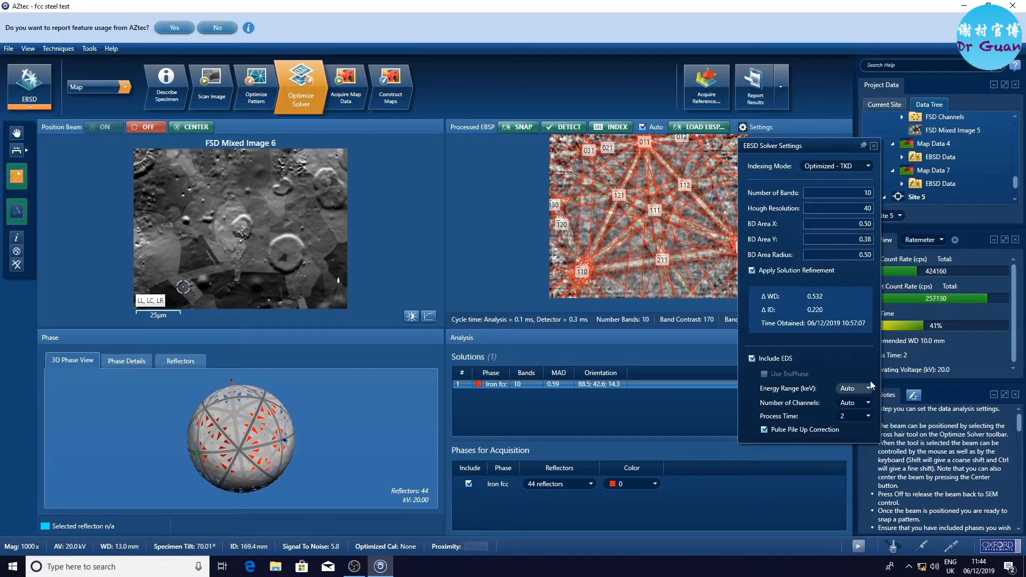
{"action": "left_click", "coordinate": [873, 145]}
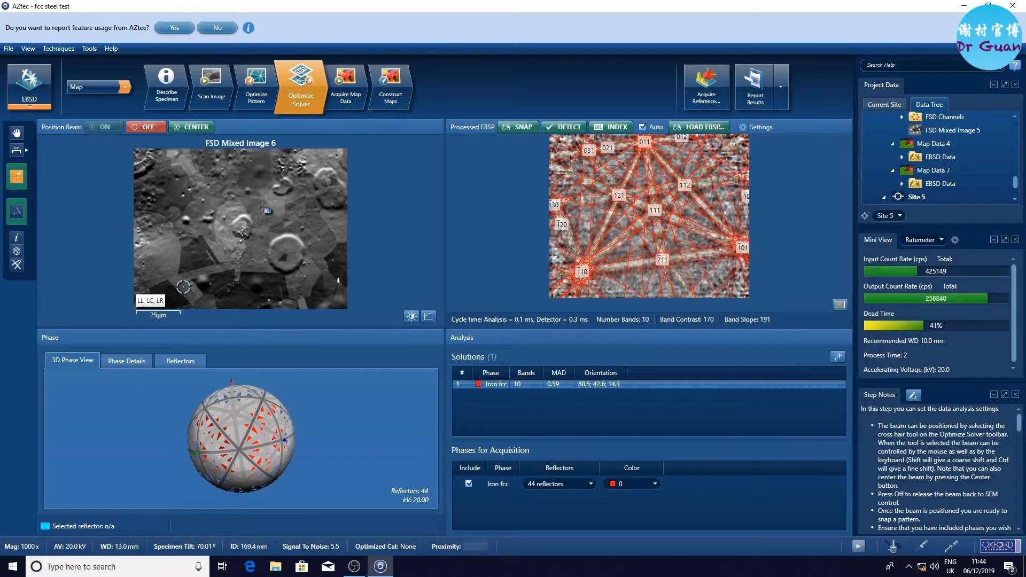
{"action": "left_click", "coordinate": [346, 87]}
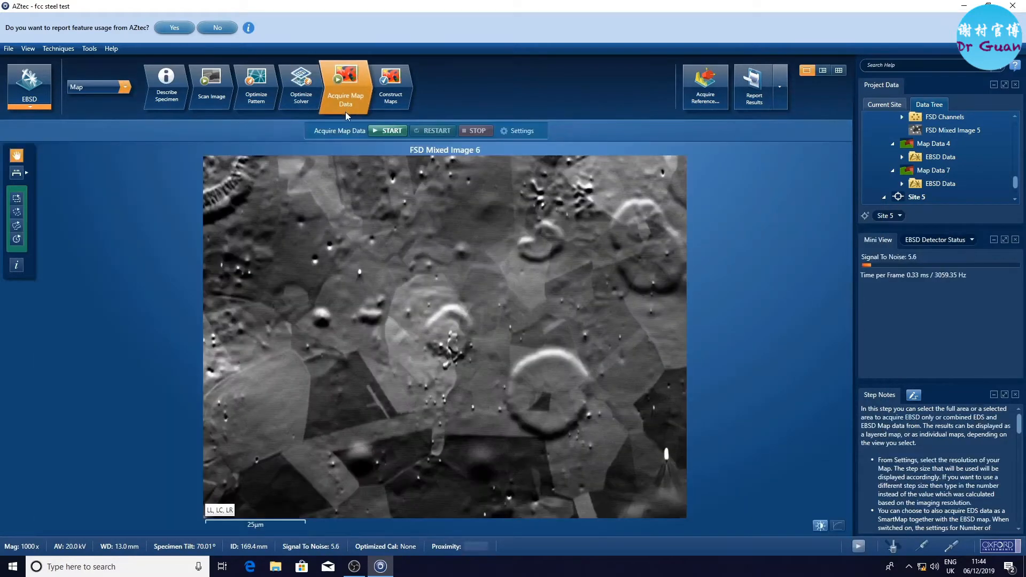
Step: Set the Mini View to the live Spectrum Monitor showing Fe, Cr and Ni peaks
{"action": "left_click", "coordinate": [521, 131]}
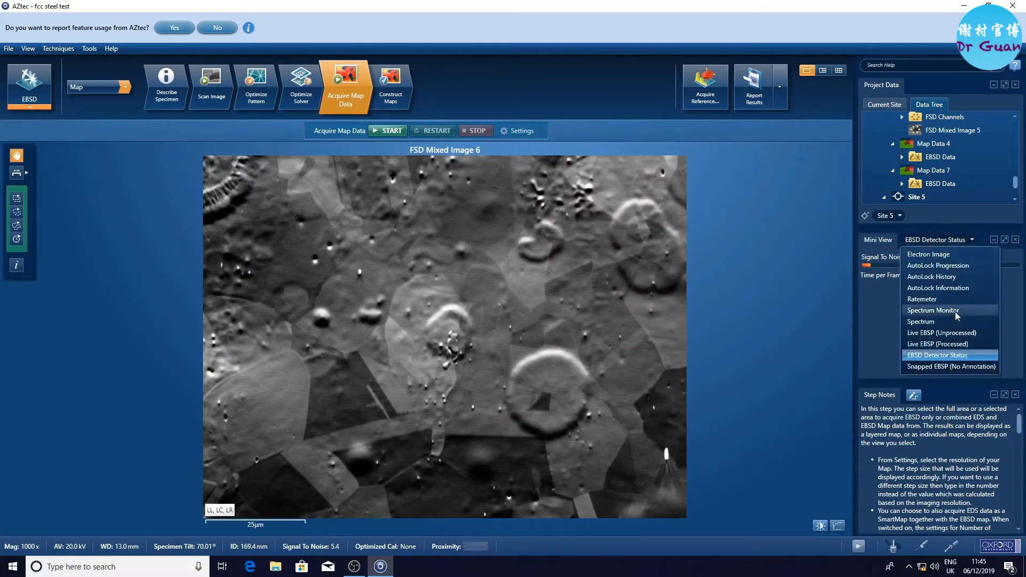
{"action": "left_click", "coordinate": [932, 310]}
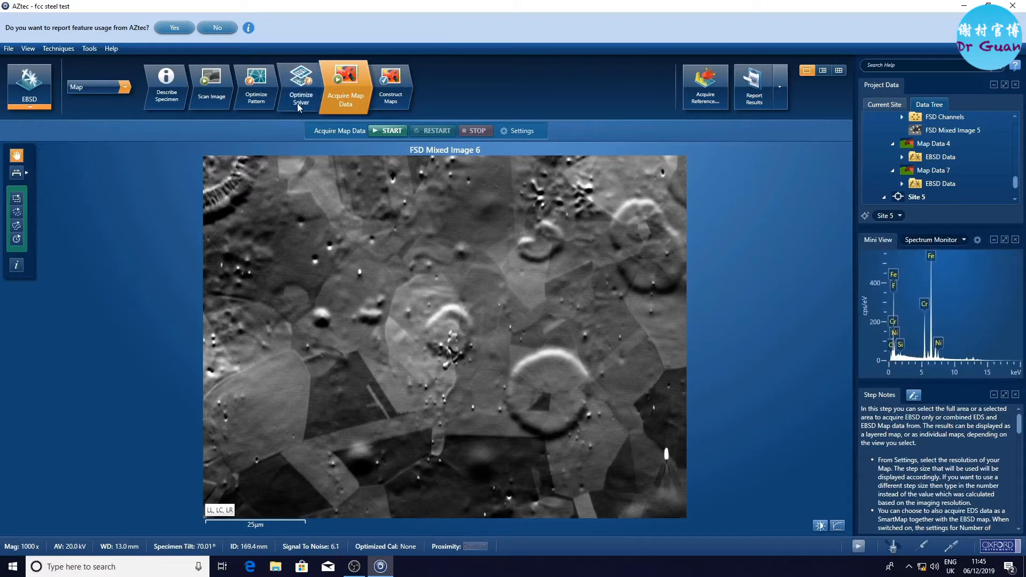
Step: Re-index a new spot in Optimize Solver, then return to Acquire Map Data
{"action": "left_click", "coordinate": [300, 85]}
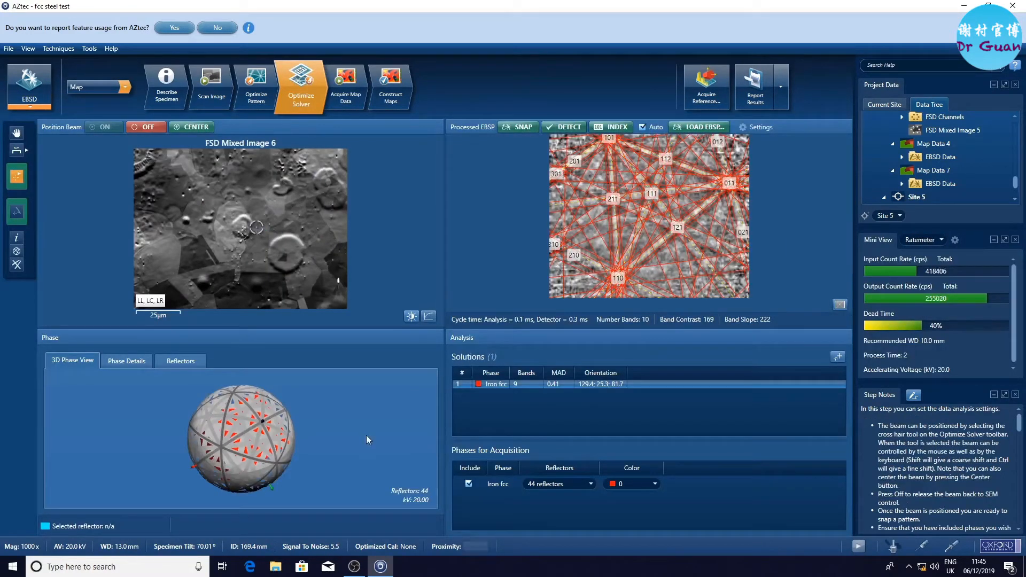
{"action": "left_click", "coordinate": [750, 127]}
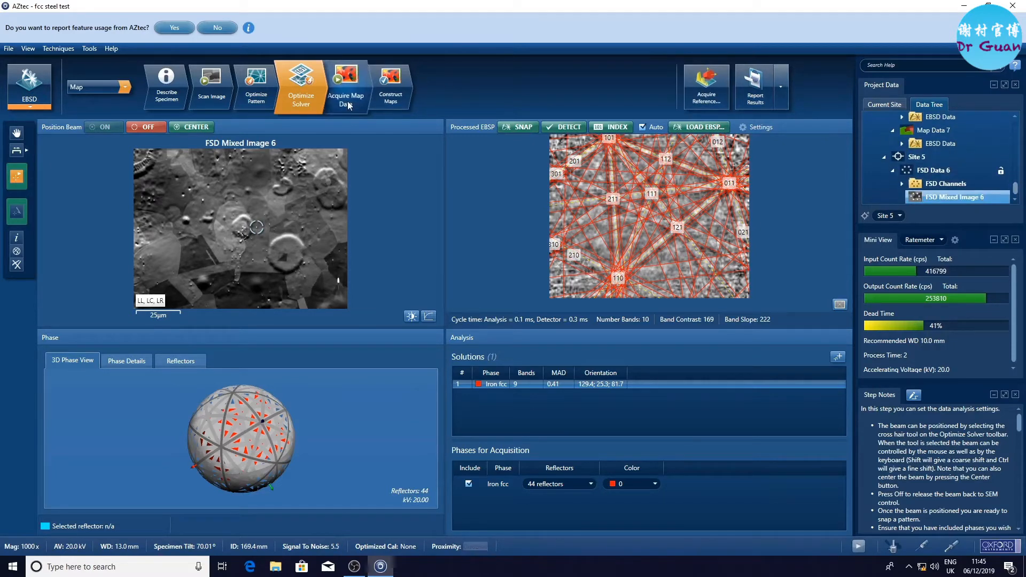
{"action": "left_click", "coordinate": [346, 87]}
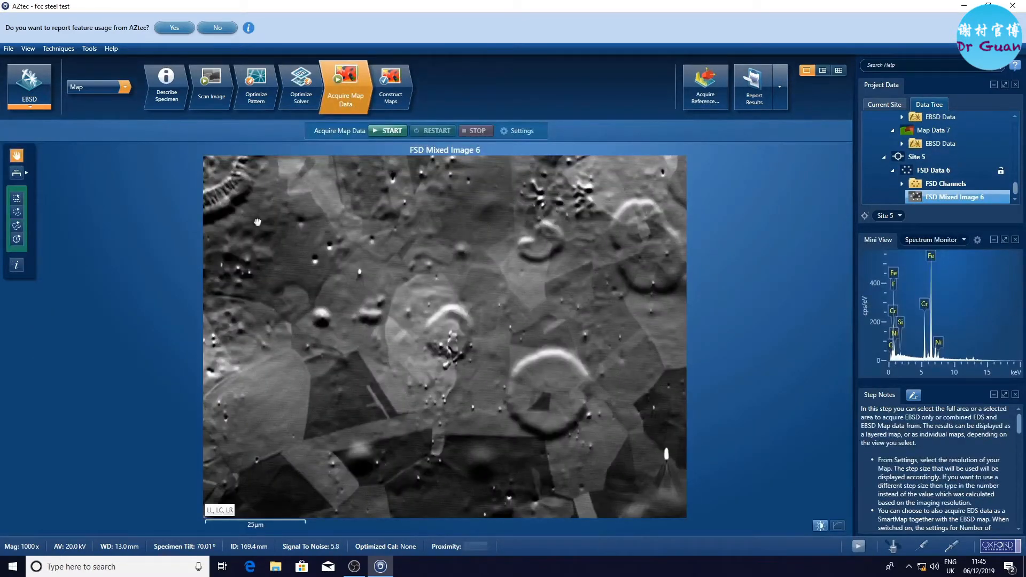
Step: Outline a ~34 × 42 µm map area on the FSD image with raw pattern storage turned off
{"action": "left_click_drag", "start_coordinate": [381, 417], "coordinate": [404, 440]}
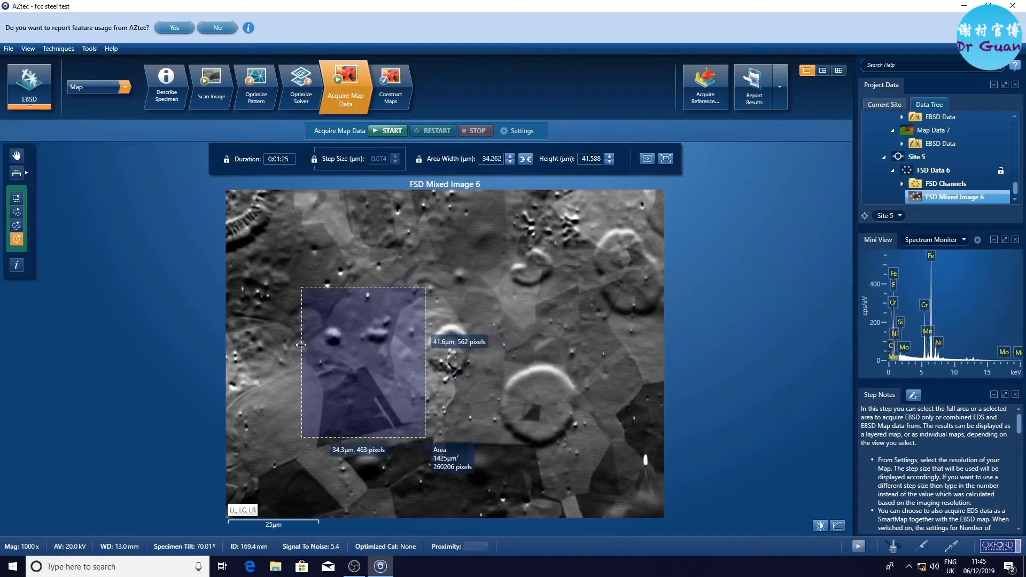
{"action": "left_click", "coordinate": [520, 131]}
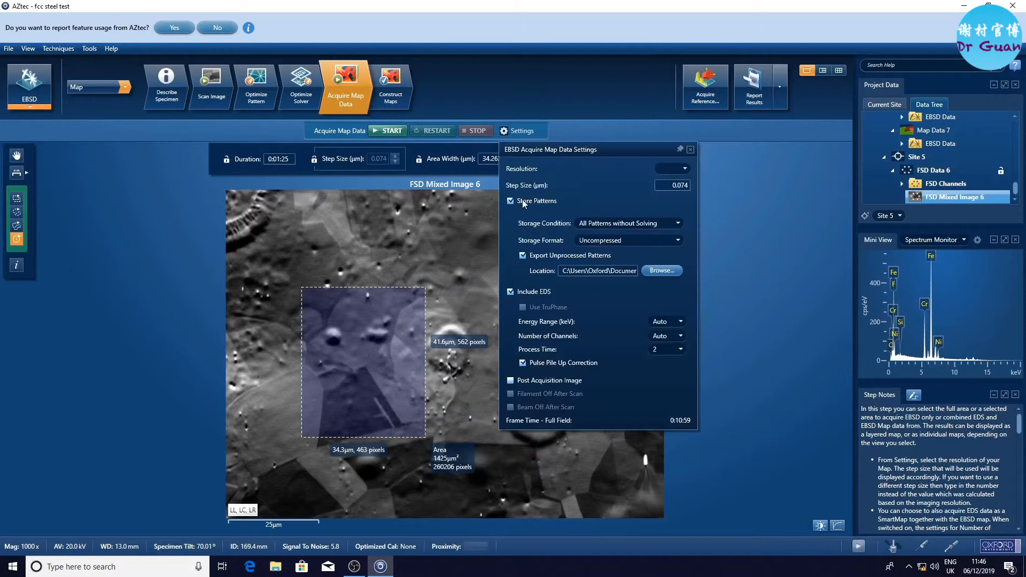
{"action": "left_click", "coordinate": [511, 200]}
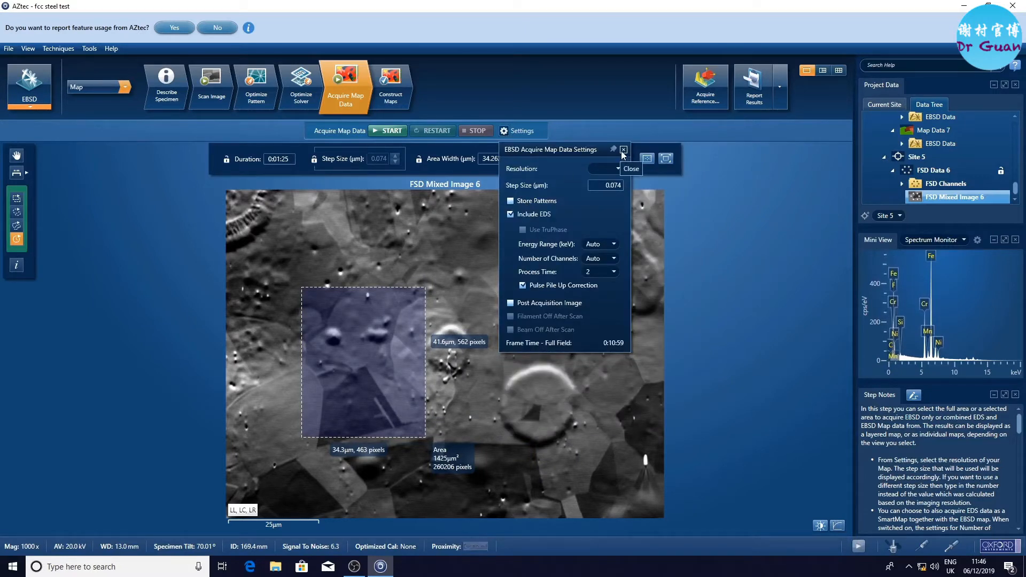
{"action": "left_click", "coordinate": [622, 150]}
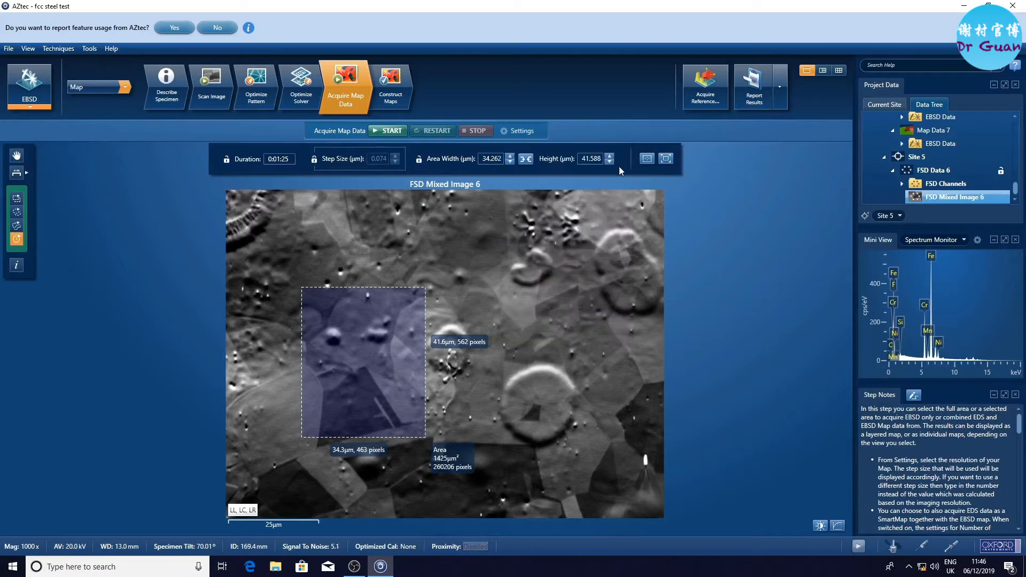
{"action": "mouse_move", "coordinate": [392, 136]}
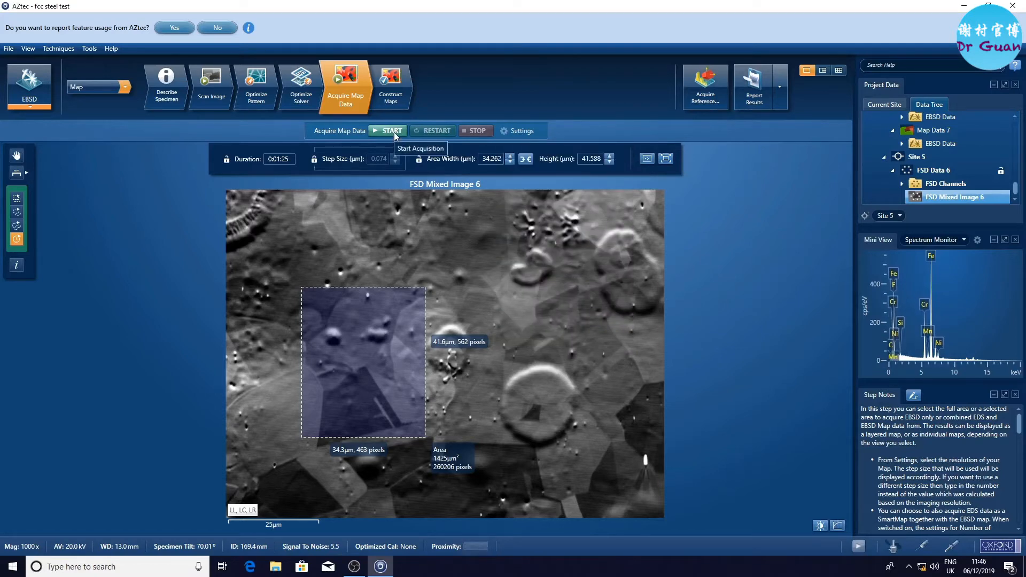
Step: Acquire Map Data 8 in split layout with the sum spectrum shown in the Mini View
{"action": "left_click", "coordinate": [387, 130]}
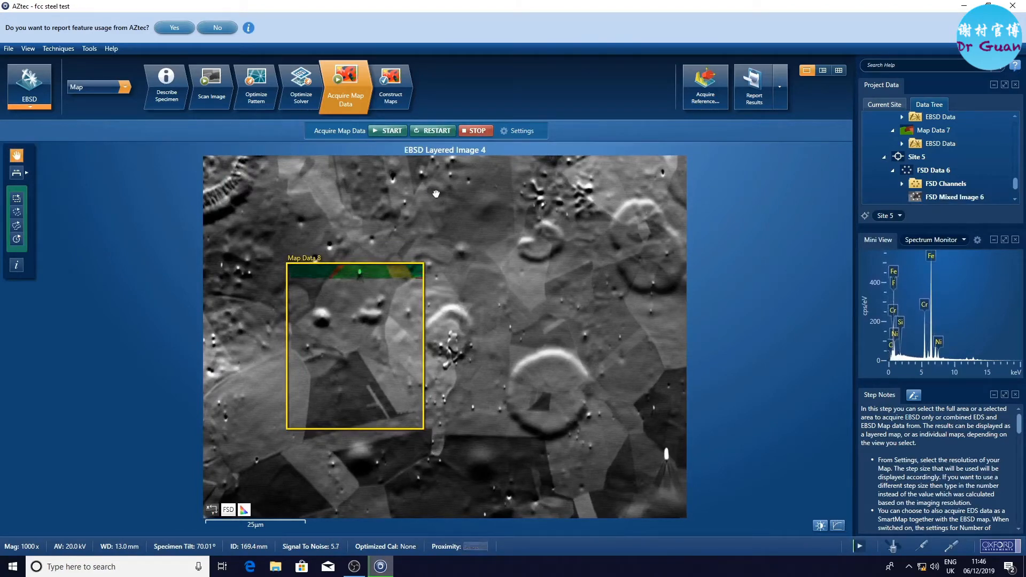
{"action": "left_click", "coordinate": [840, 70]}
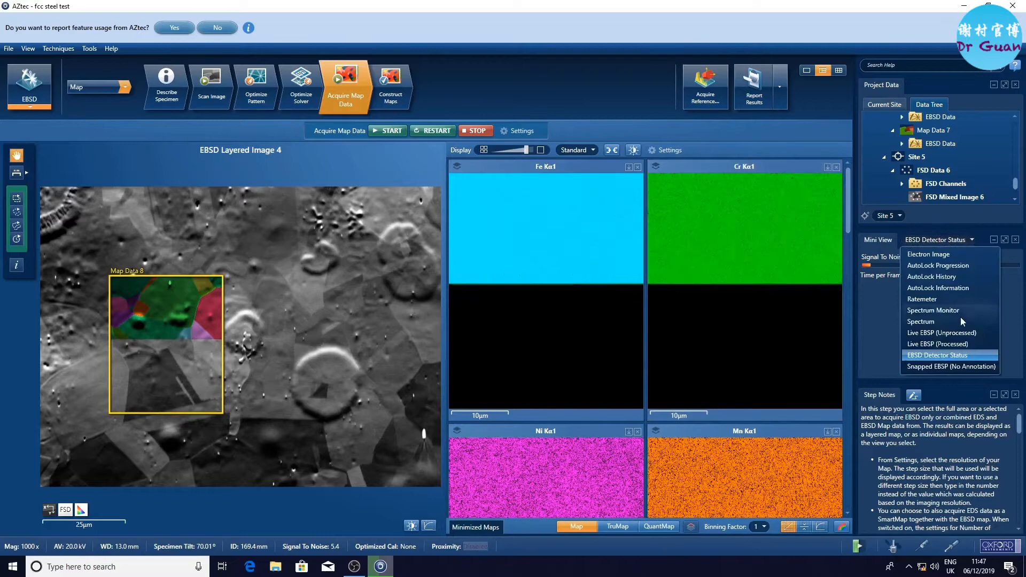
{"action": "left_click", "coordinate": [921, 321]}
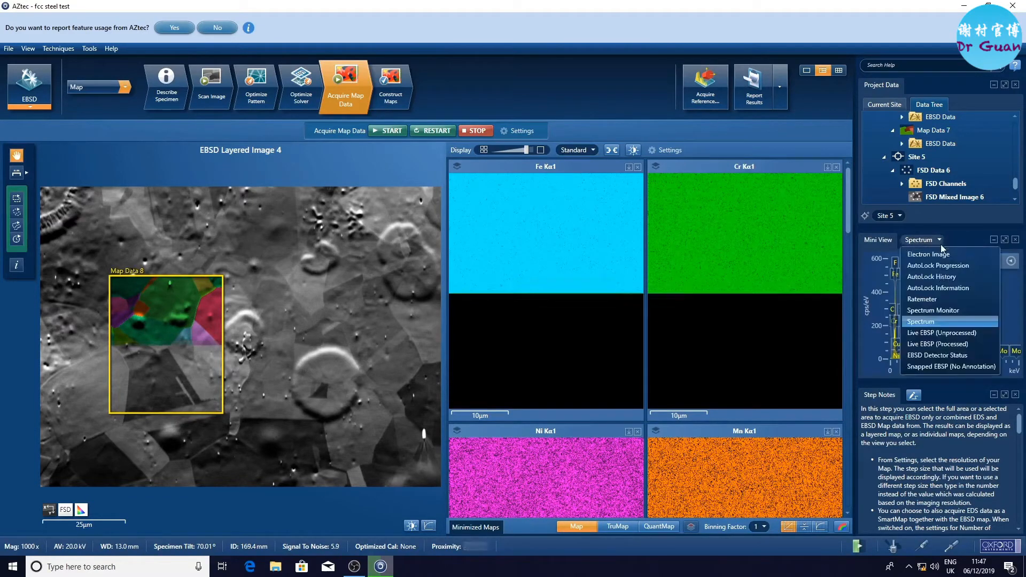
{"action": "left_click", "coordinate": [932, 310]}
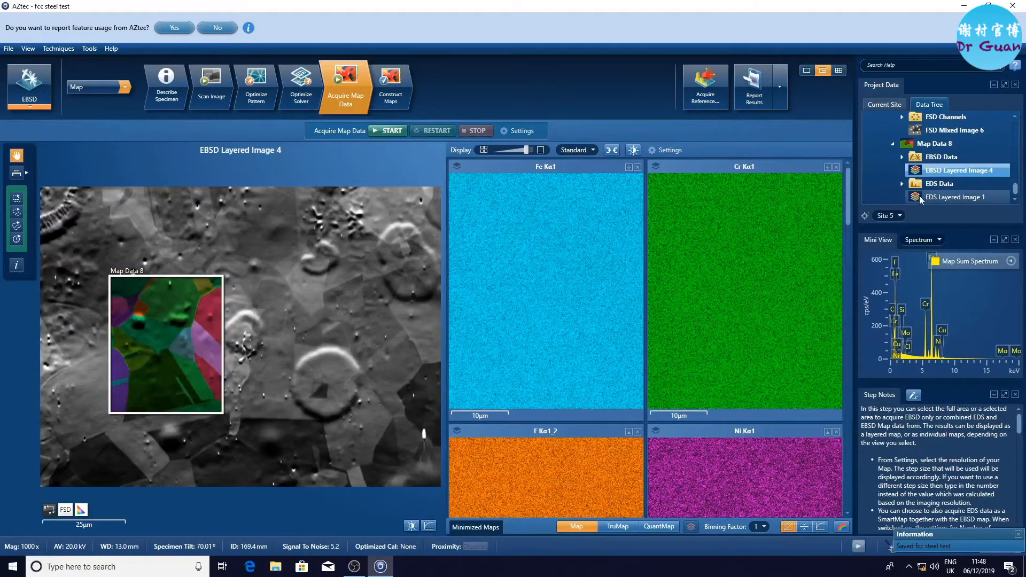
{"action": "left_click", "coordinate": [956, 197]}
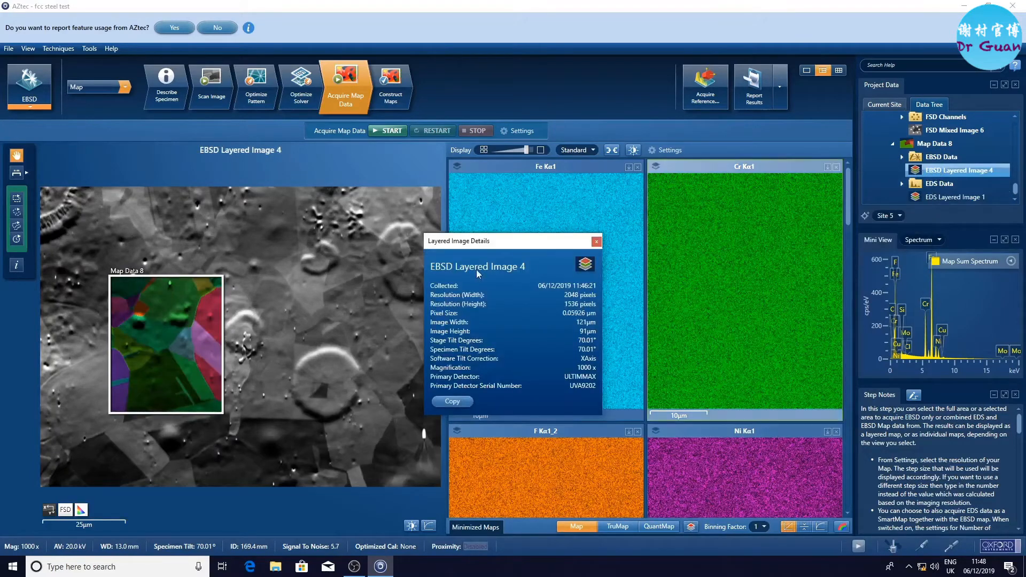
{"action": "left_click", "coordinate": [942, 156]}
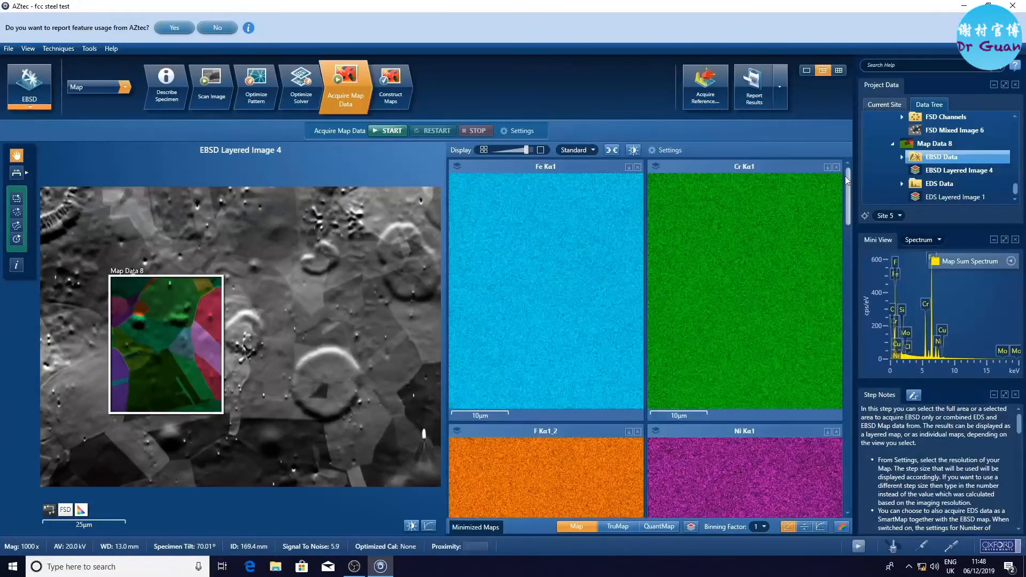
{"action": "right_click", "coordinate": [744, 288]}
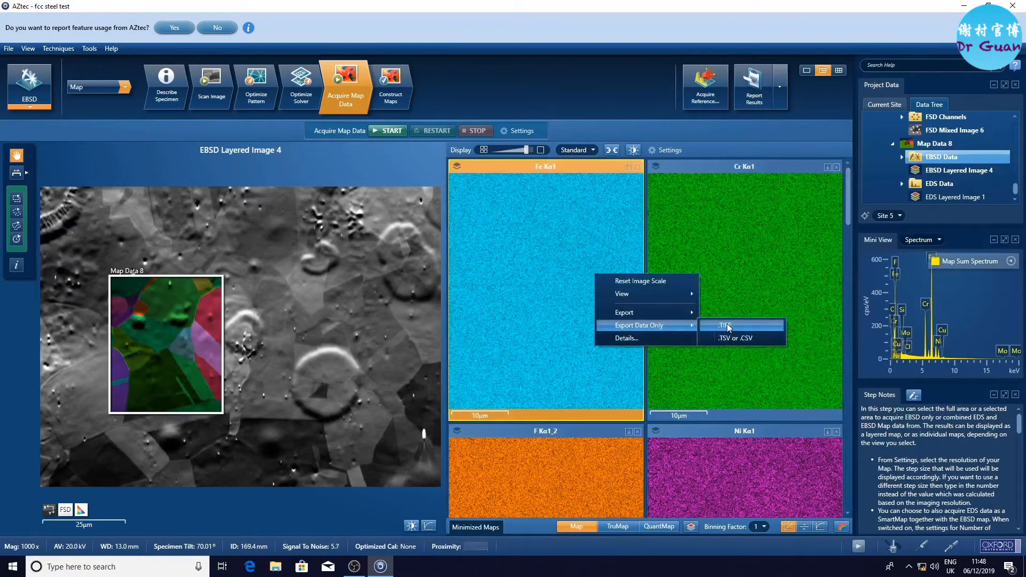
{"action": "left_click", "coordinate": [735, 338]}
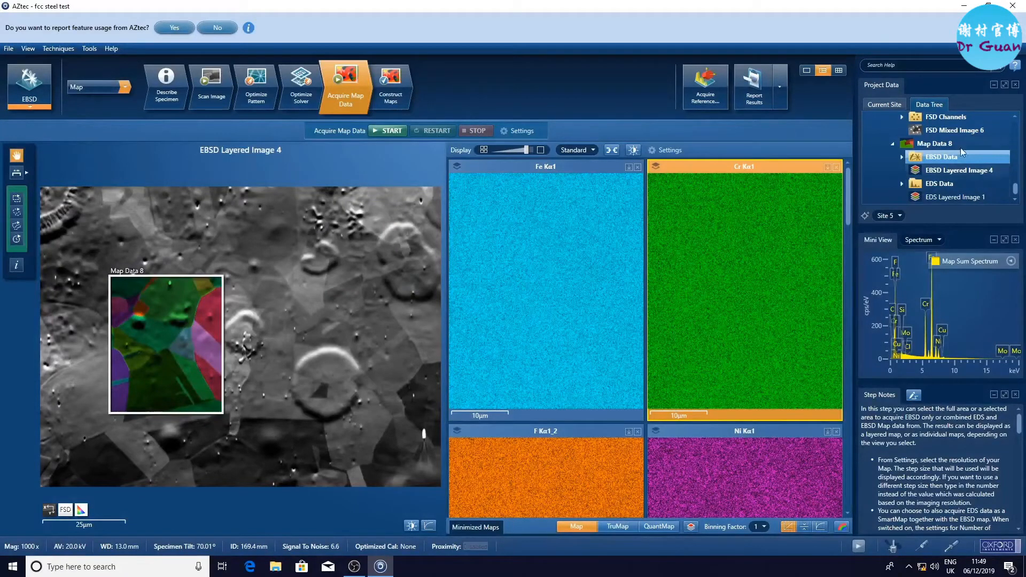
{"action": "right_click", "coordinate": [936, 143]}
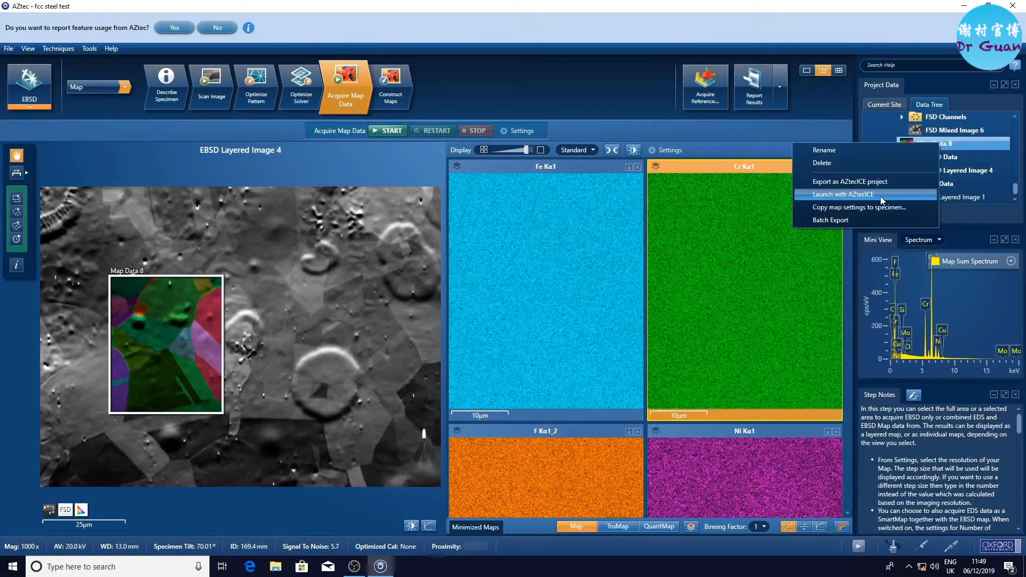
{"action": "mouse_move", "coordinate": [890, 195]}
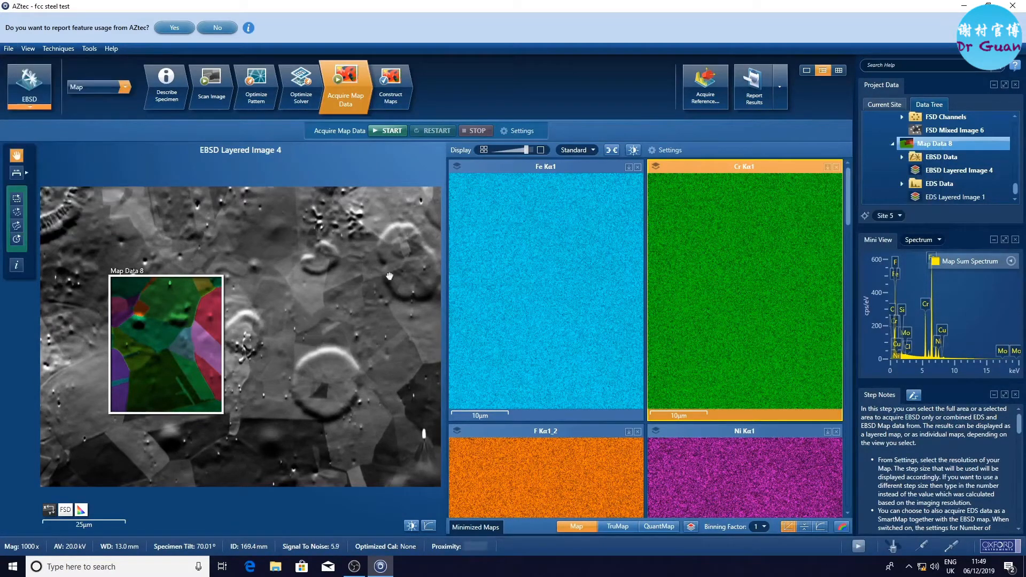
{"action": "left_click", "coordinate": [892, 546]}
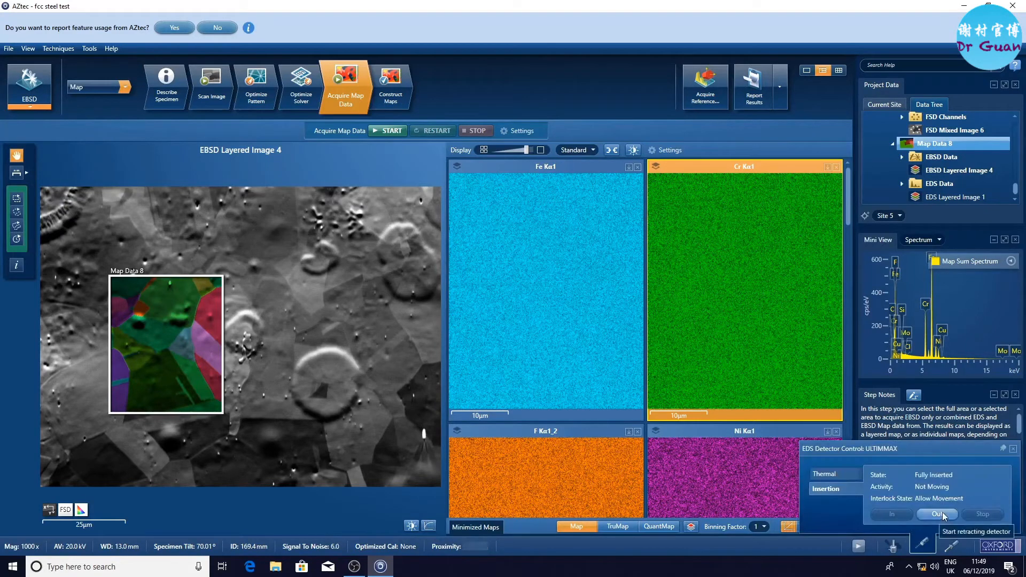
{"action": "right_click", "coordinate": [951, 143]}
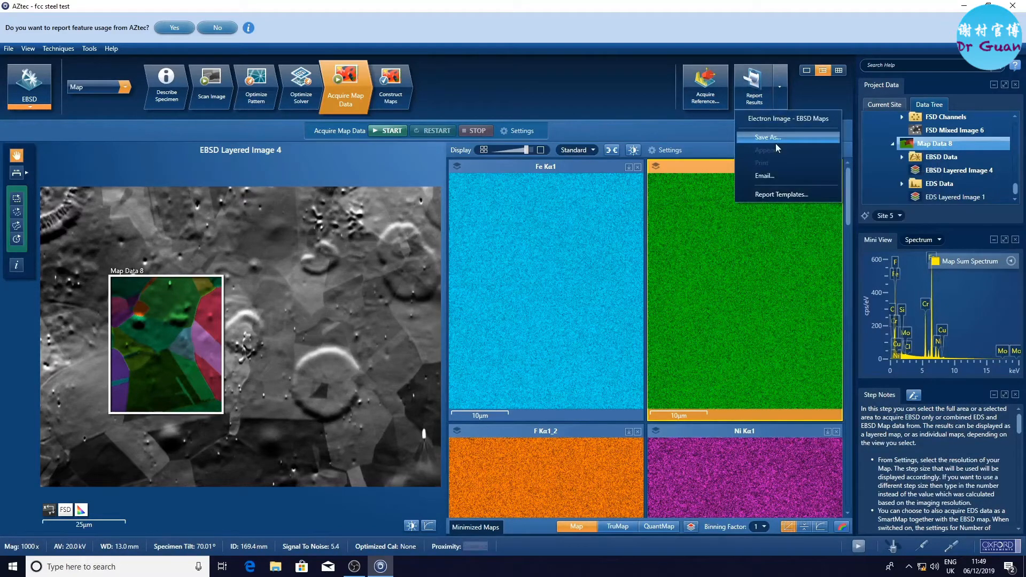
{"action": "mouse_move", "coordinate": [777, 145]}
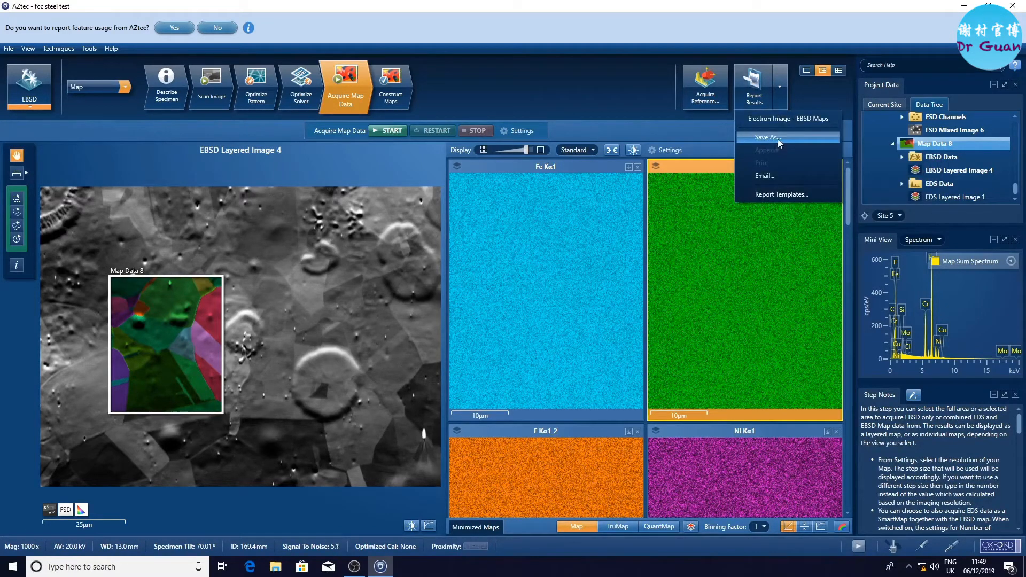
Step: Save the EBSD Maps report as a Word document under its default name in the reports folder
{"action": "left_click", "coordinate": [769, 138]}
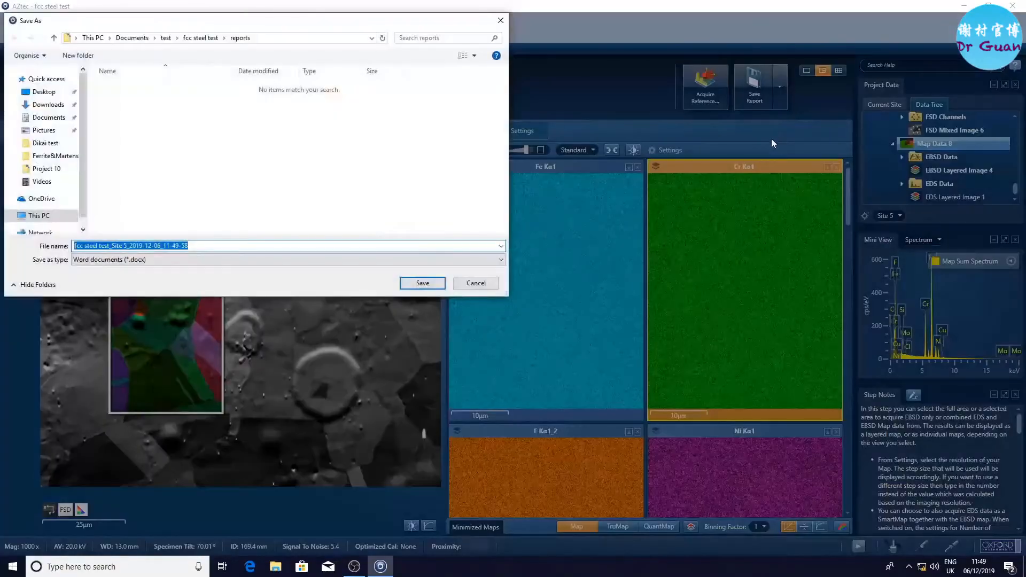
{"action": "left_click", "coordinate": [474, 282]}
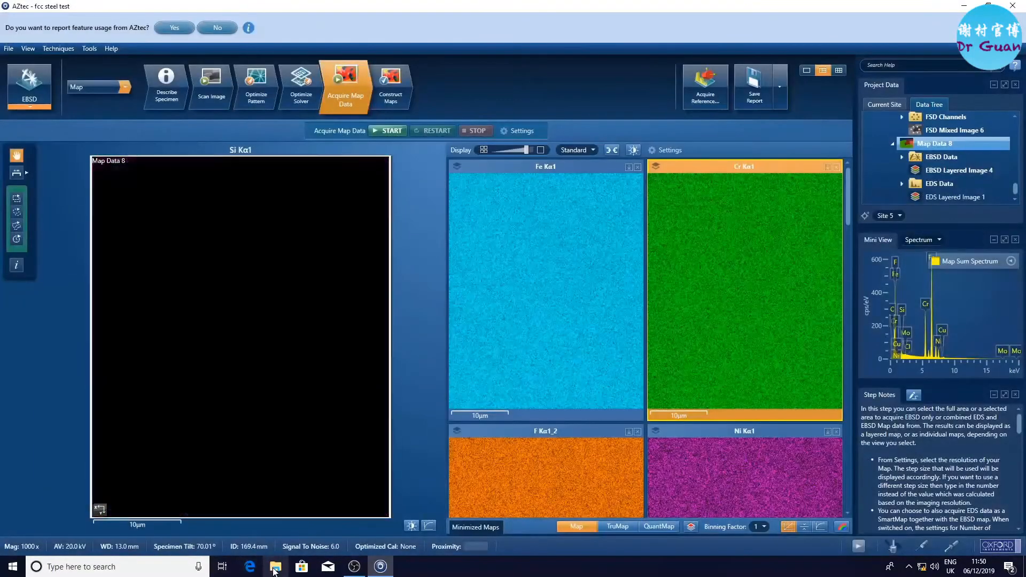
{"action": "left_click", "coordinate": [405, 567]}
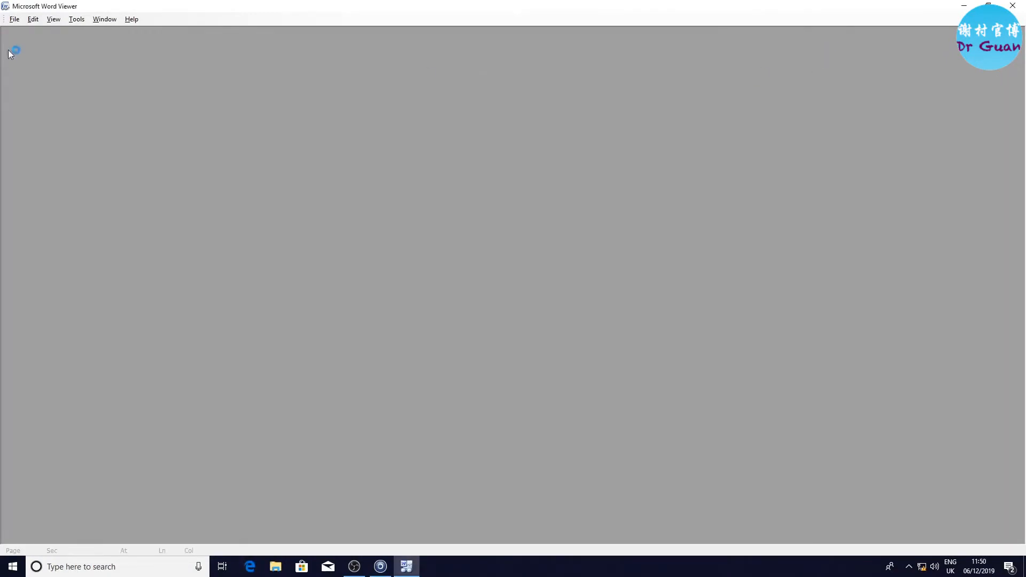
Step: Close the empty Word Viewer and return to AZtec's image scanning step
{"action": "left_click", "coordinate": [13, 18]}
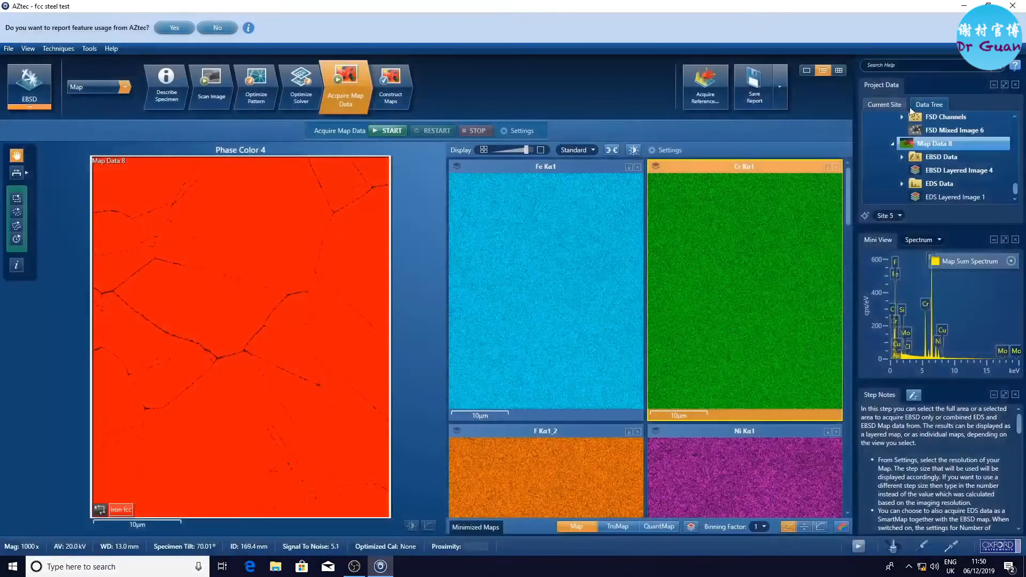
{"action": "left_click", "coordinate": [210, 85]}
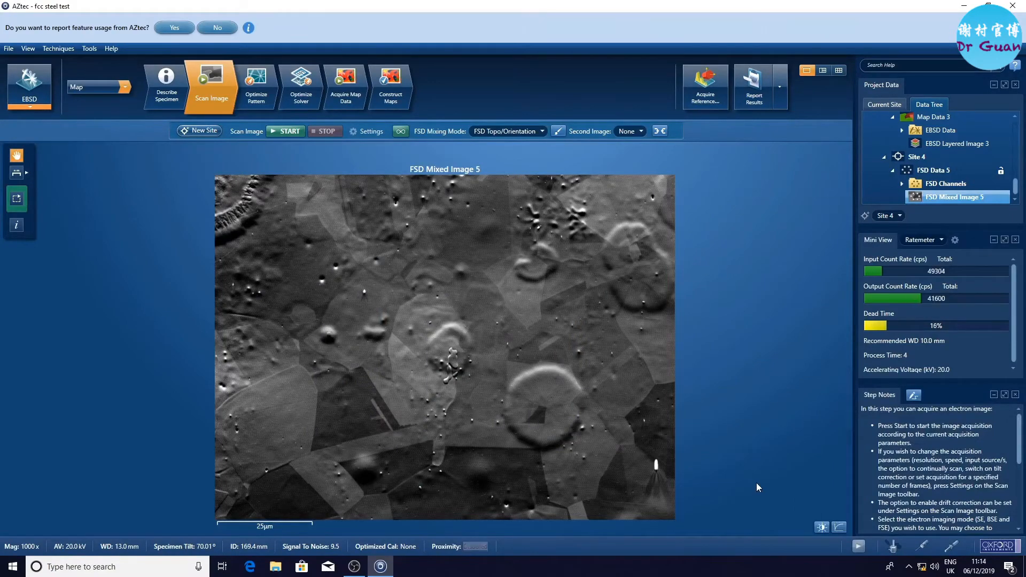
Step: Switch the EBSD camera to 1244 × 1024 Resolution mode with raised exposure
{"action": "left_click", "coordinate": [255, 85]}
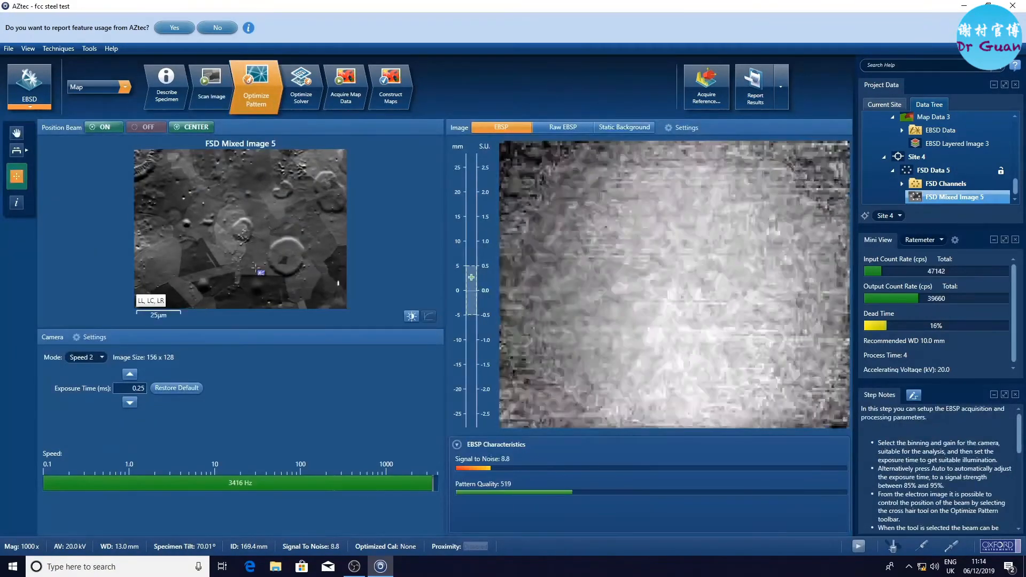
{"action": "left_click", "coordinate": [86, 357]}
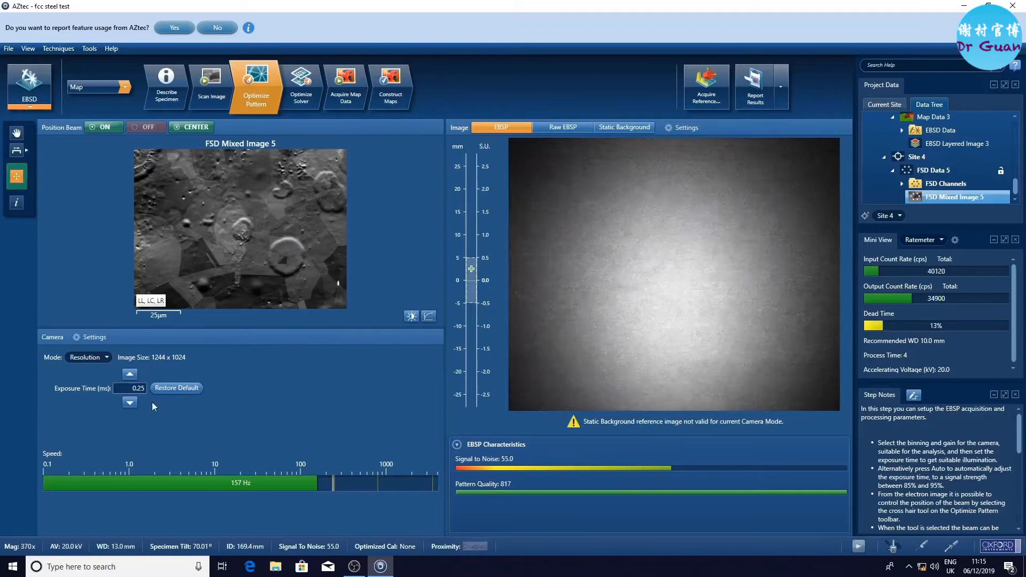
{"action": "left_click", "coordinate": [176, 387]}
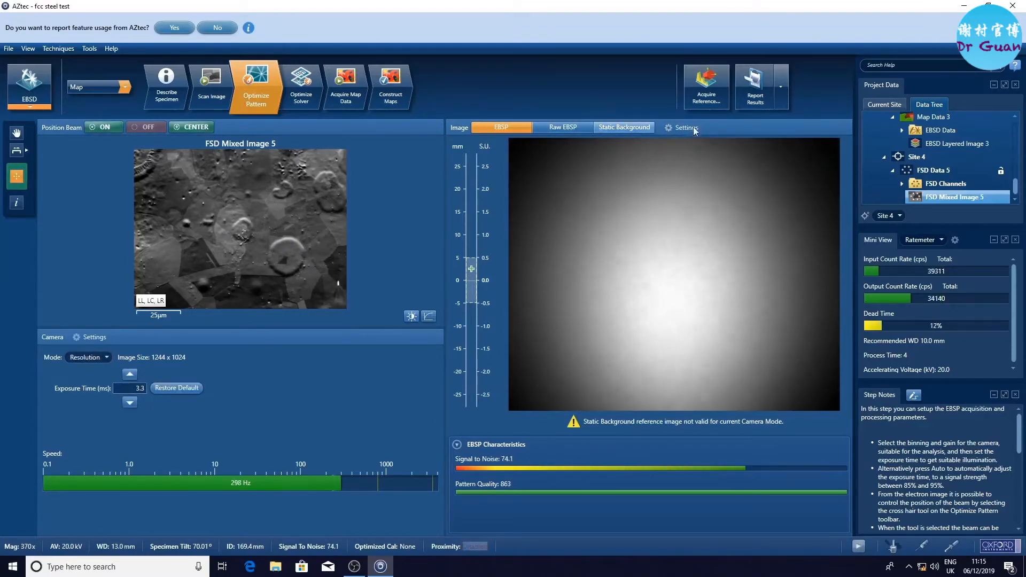
Step: Collect a new static background and show the background-corrected Kikuchi pattern
{"action": "left_click", "coordinate": [622, 127]}
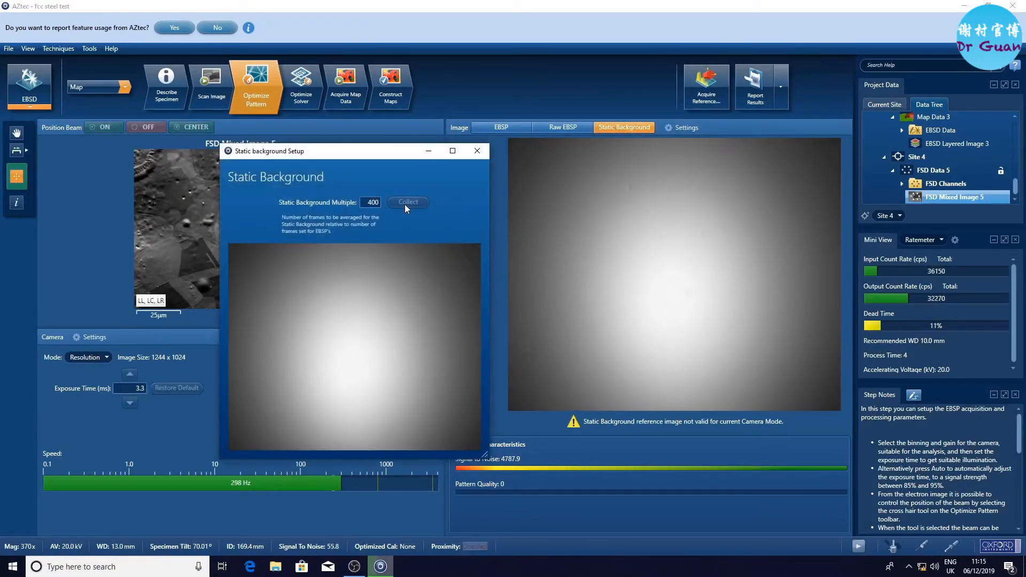
{"action": "left_click", "coordinate": [408, 202]}
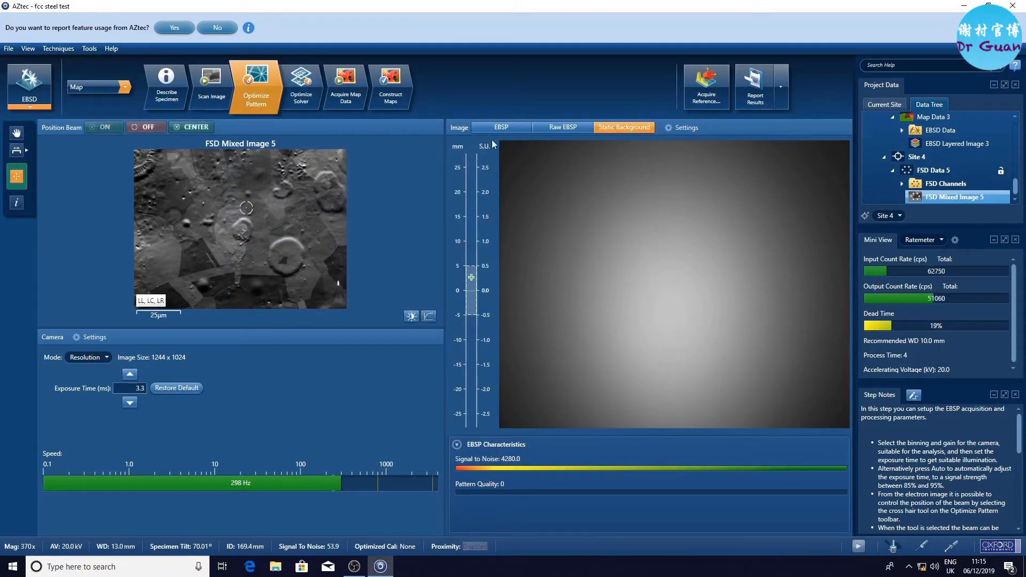
{"action": "left_click", "coordinate": [500, 127]}
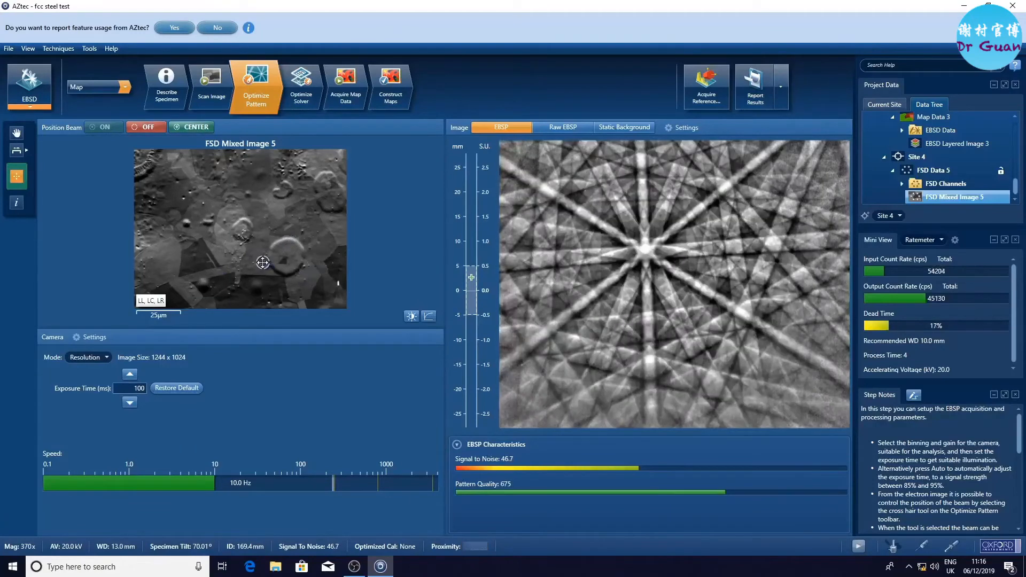
{"action": "mouse_move", "coordinate": [563, 127]}
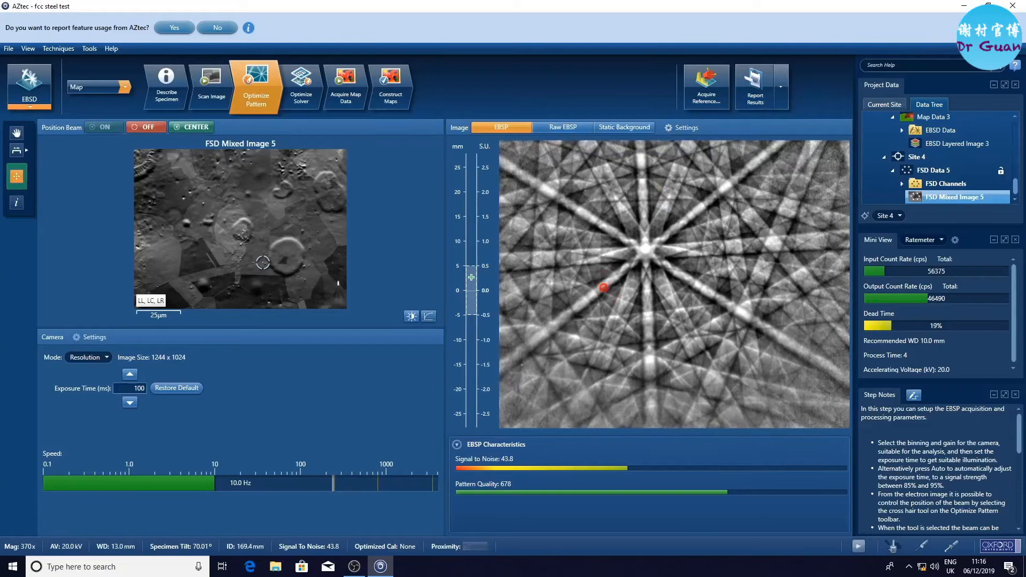
Step: Save the current background-corrected Kikuchi pattern via its right-click menu
{"action": "right_click", "coordinate": [654, 284]}
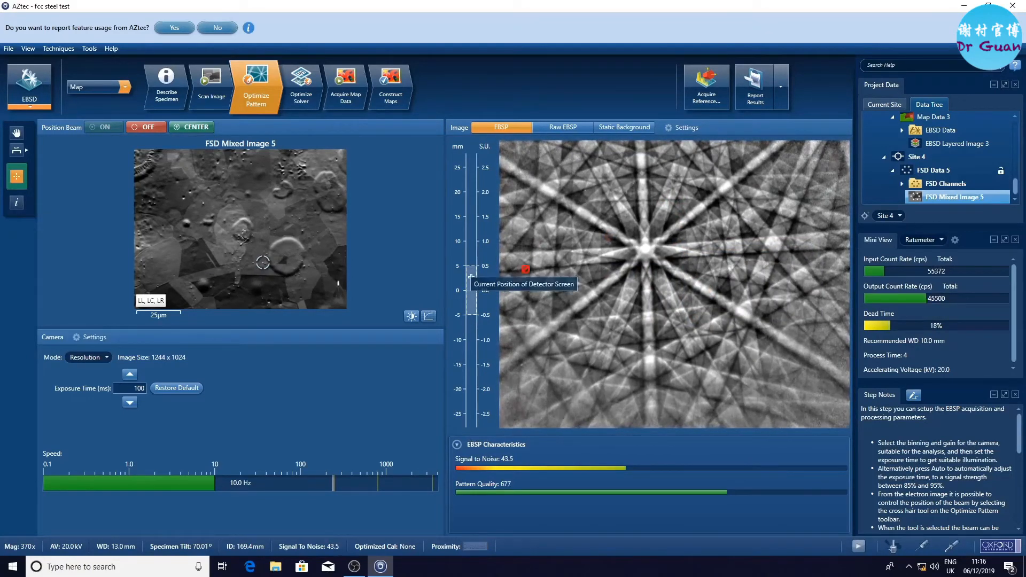
{"action": "right_click", "coordinate": [674, 281]}
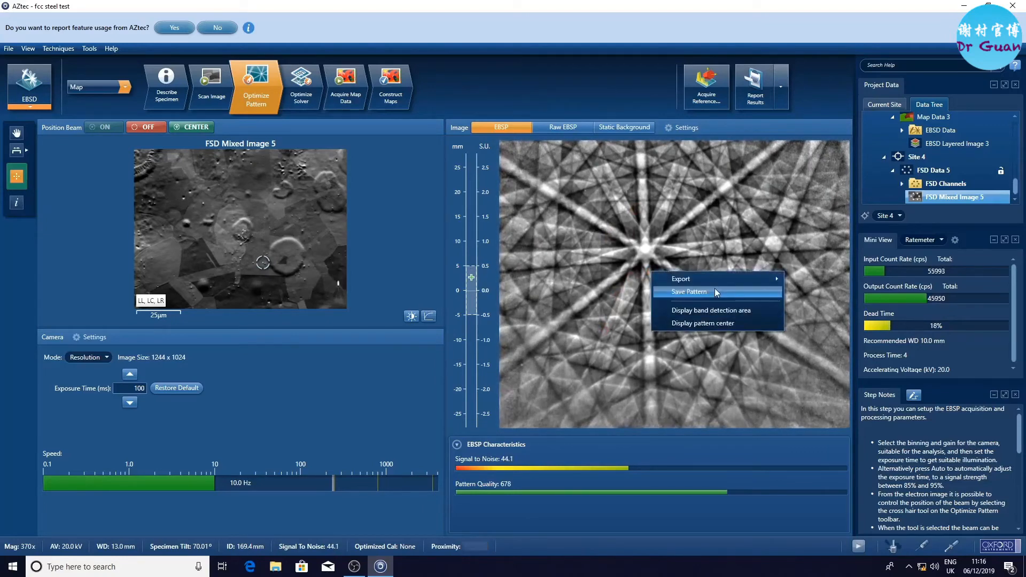
{"action": "left_click", "coordinate": [681, 127]}
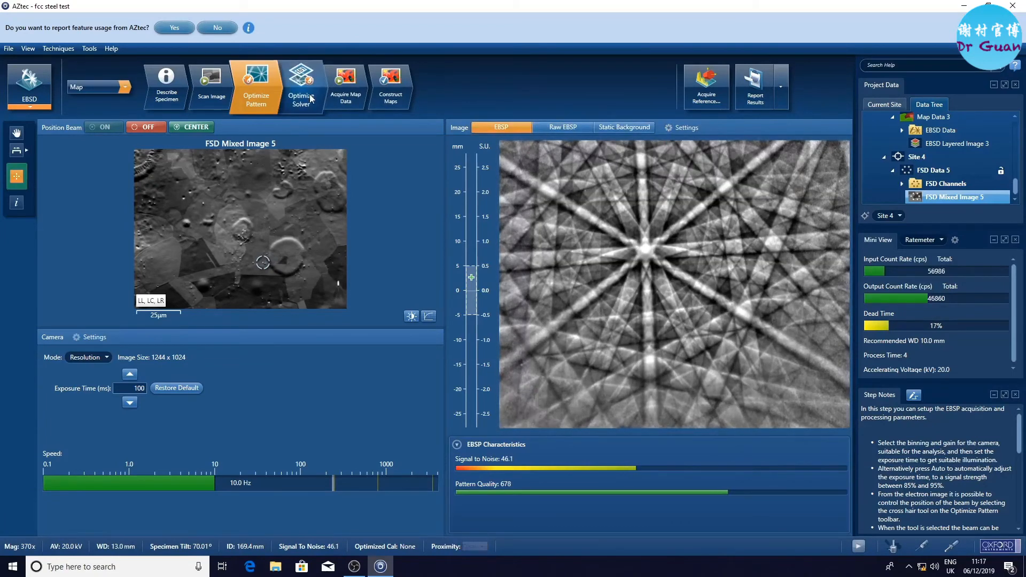
Step: Mark a small ~6.6 × 6.2 µm map area below the centre of the FSD image
{"action": "left_click", "coordinate": [301, 85]}
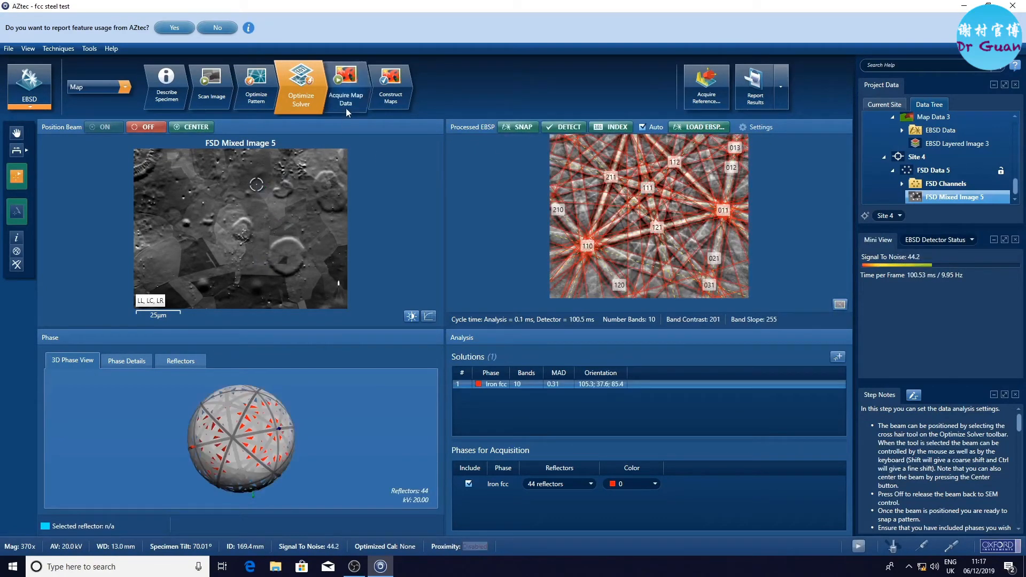
{"action": "left_click", "coordinate": [345, 85]}
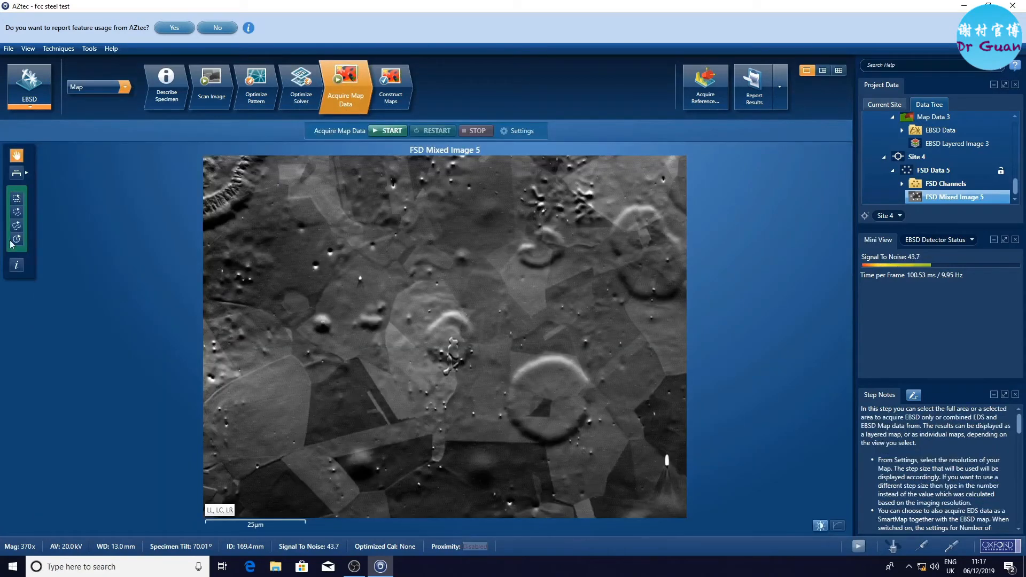
{"action": "left_click_drag", "start_coordinate": [307, 251], "coordinate": [392, 457]}
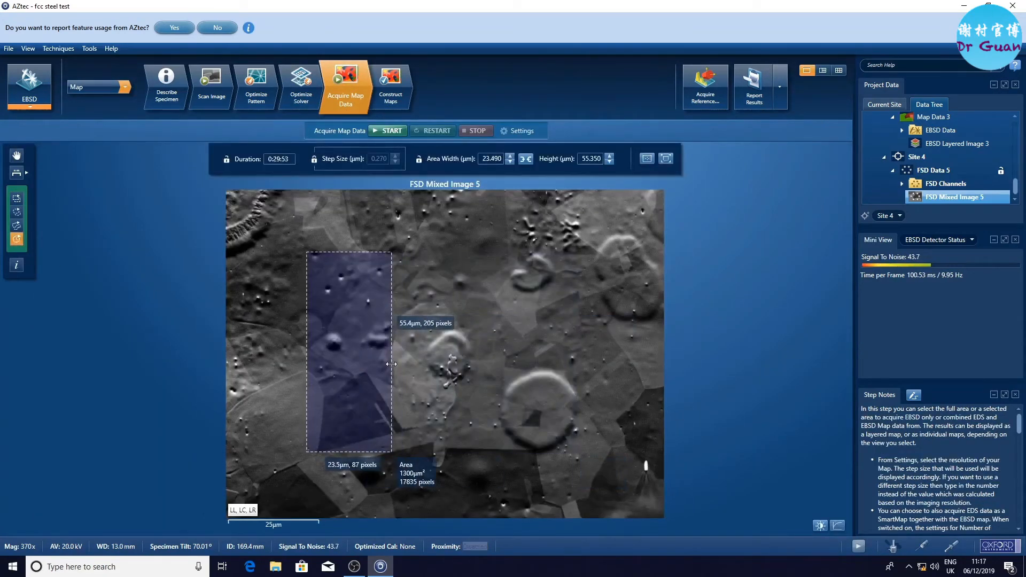
{"action": "left_click_drag", "start_coordinate": [349, 444], "coordinate": [349, 406]}
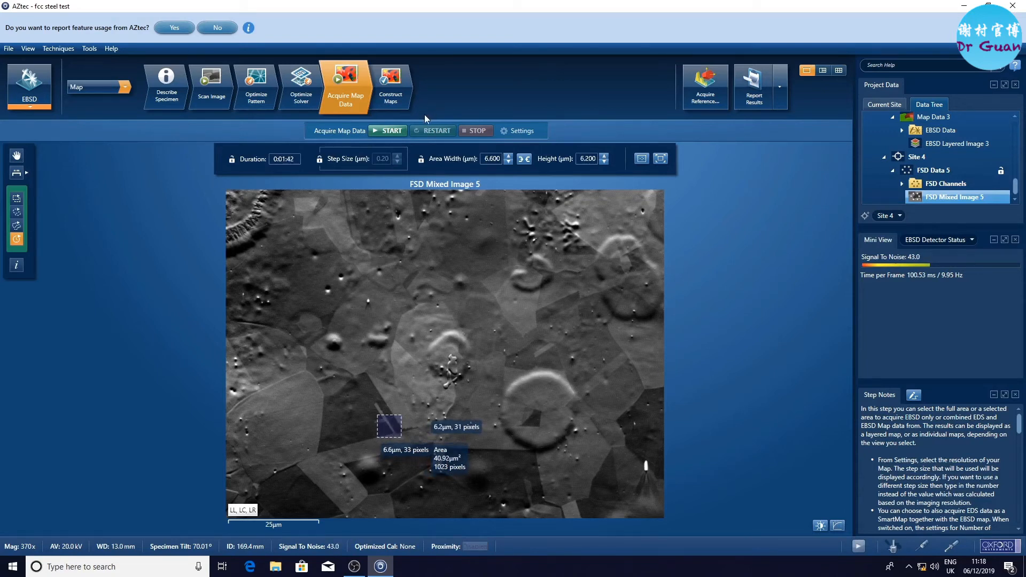
Step: Set map storage to All Patterns without Solving with unprocessed pattern export enabled
{"action": "left_click", "coordinate": [520, 131]}
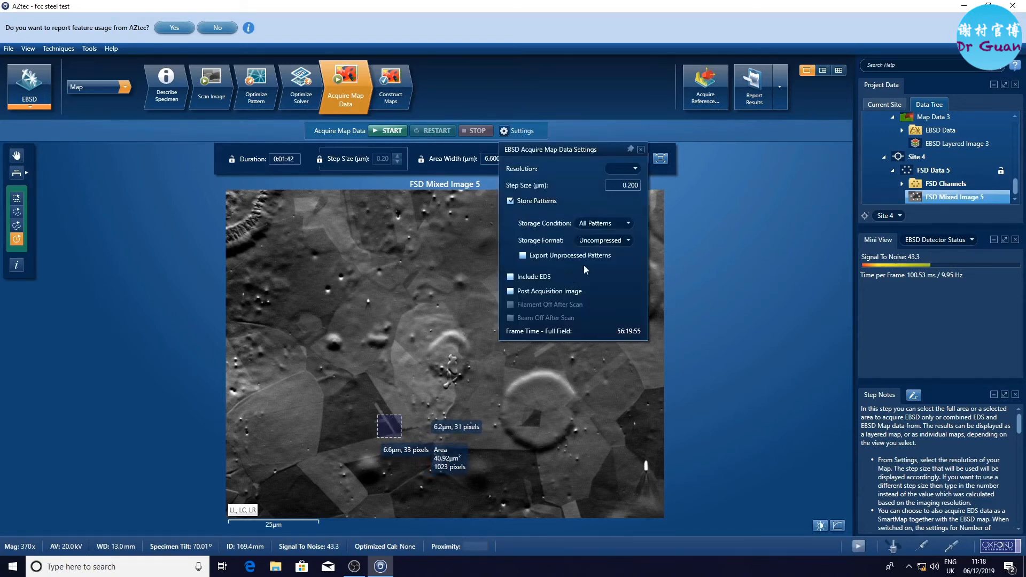
{"action": "left_click", "coordinate": [522, 255]}
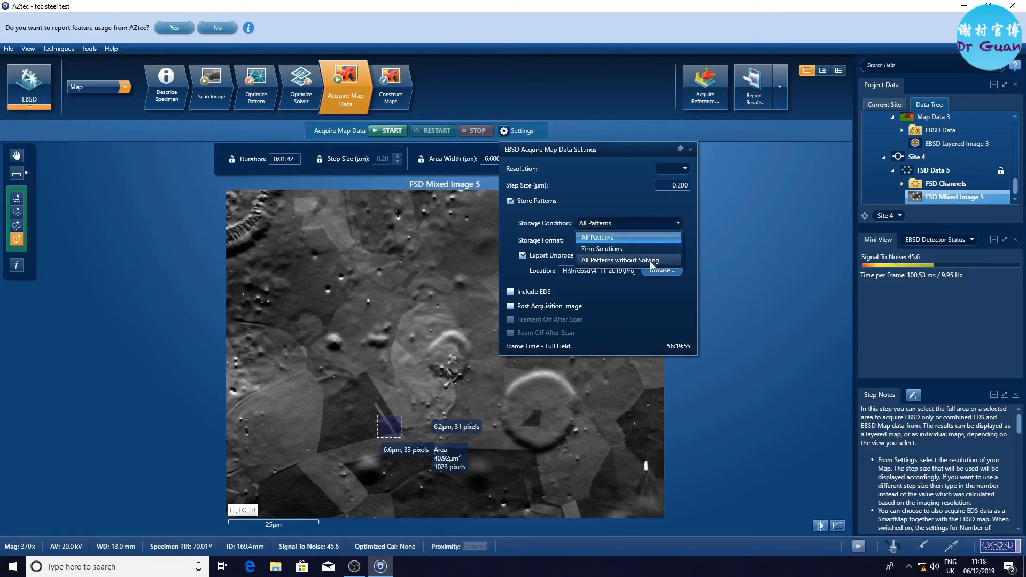
{"action": "left_click", "coordinate": [620, 259]}
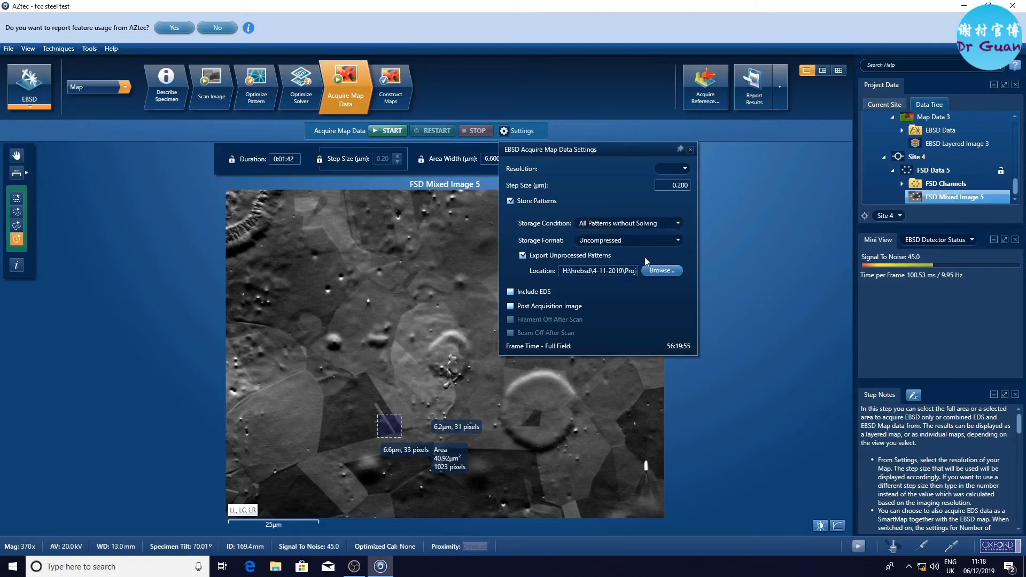
{"action": "left_click", "coordinate": [520, 130]}
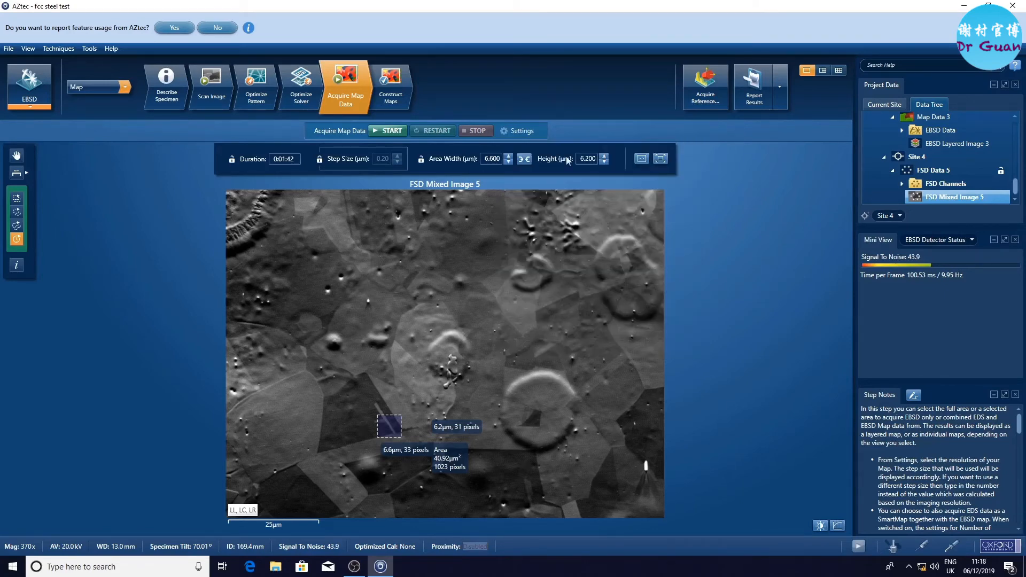
{"action": "left_click", "coordinate": [387, 130]}
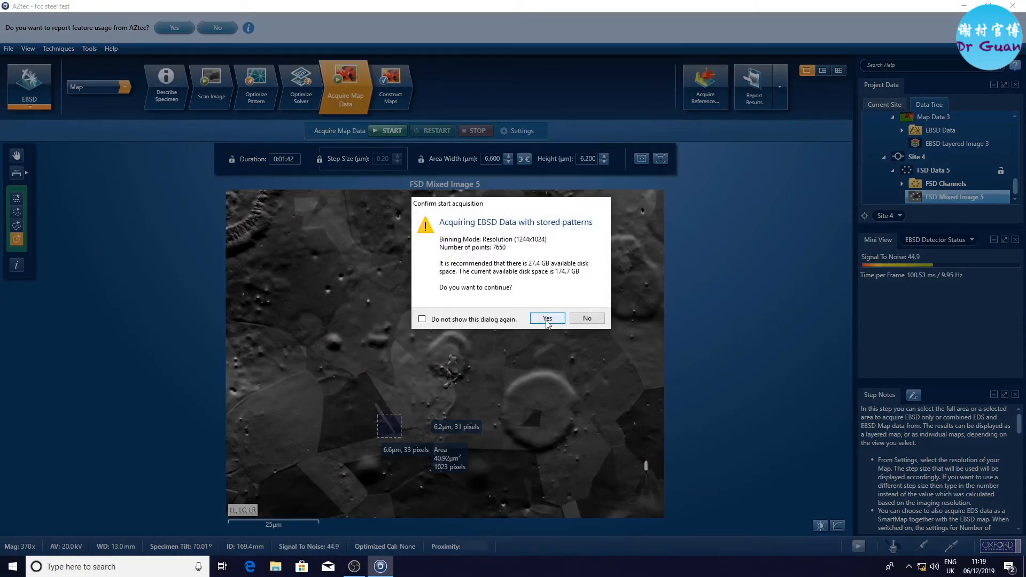
{"action": "left_click", "coordinate": [546, 318]}
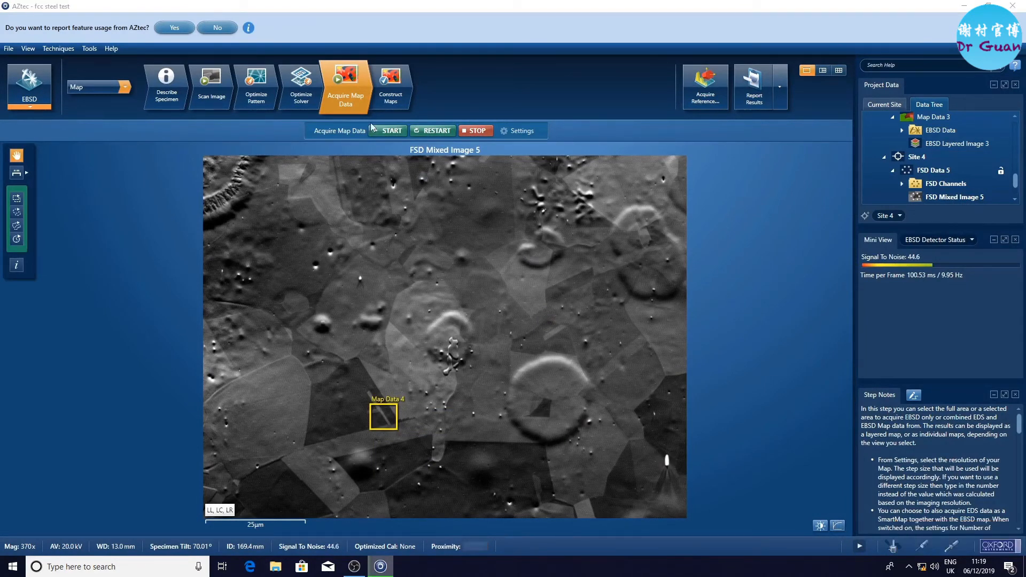
Step: Point pattern export to a new folder and decline the full-field acquisition prompt
{"action": "left_click", "coordinate": [519, 130]}
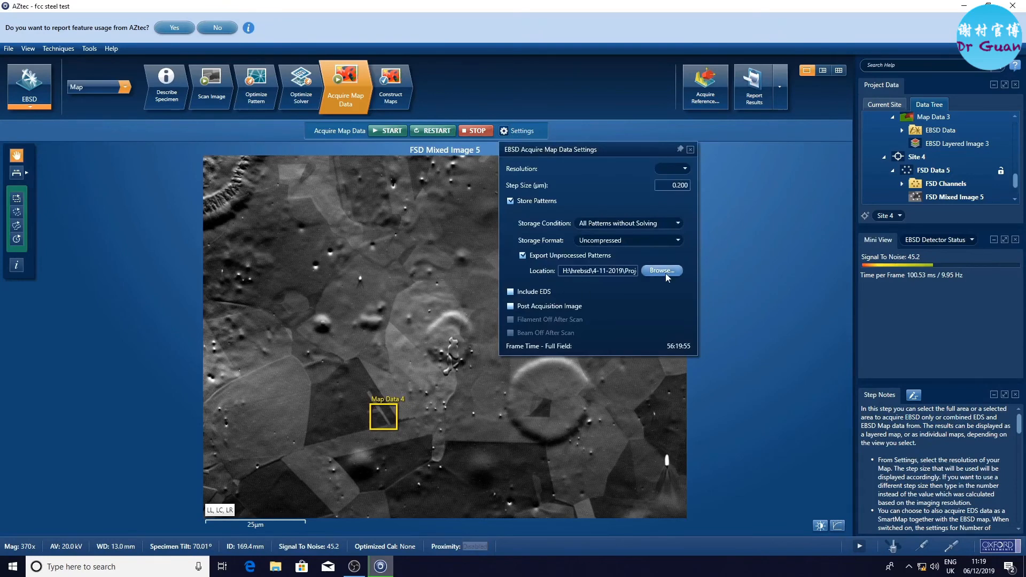
{"action": "left_click", "coordinate": [660, 271]}
{"action": "type", "text": "hr"}
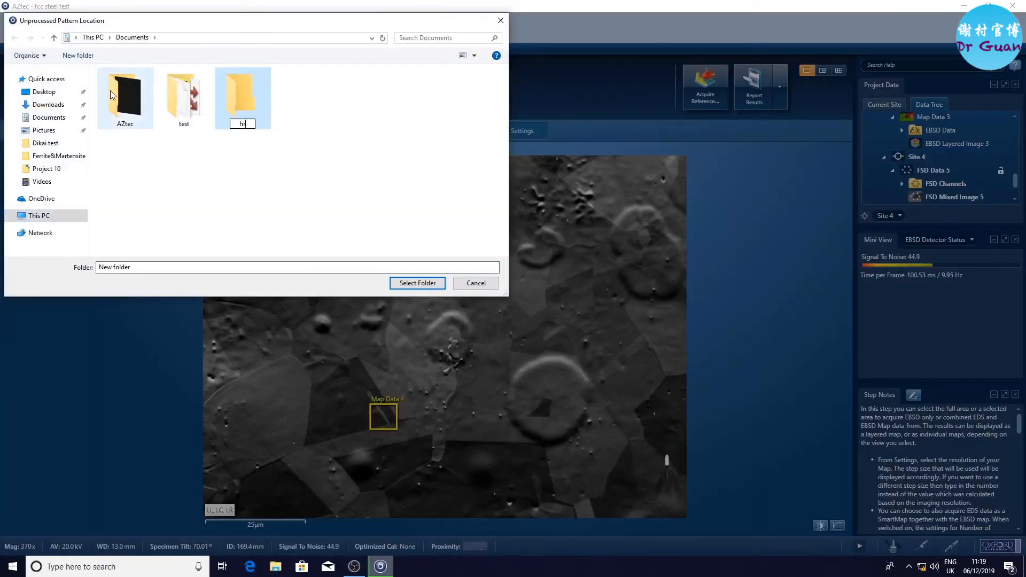
{"action": "left_click", "coordinate": [417, 282]}
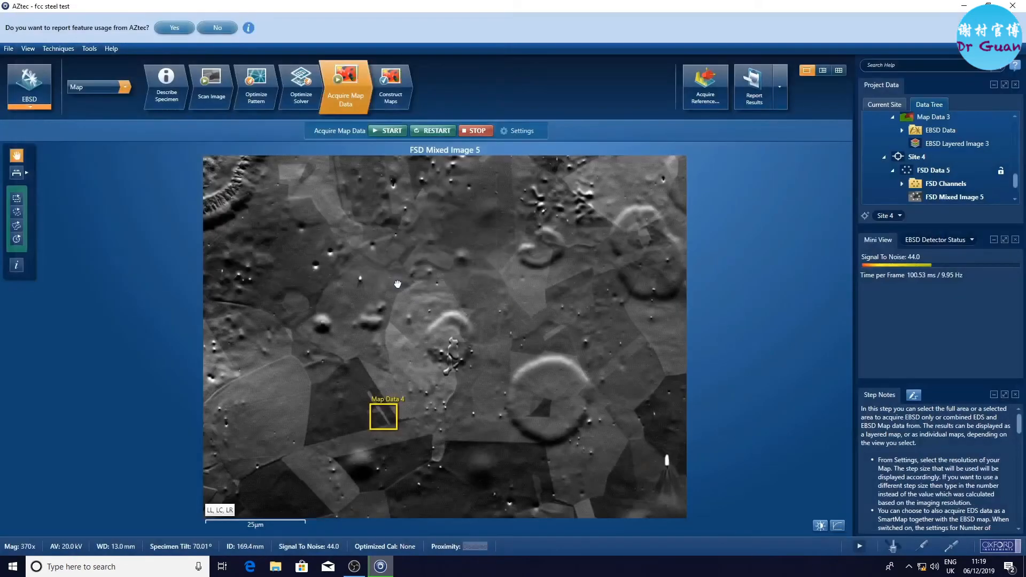
{"action": "left_click", "coordinate": [387, 130]}
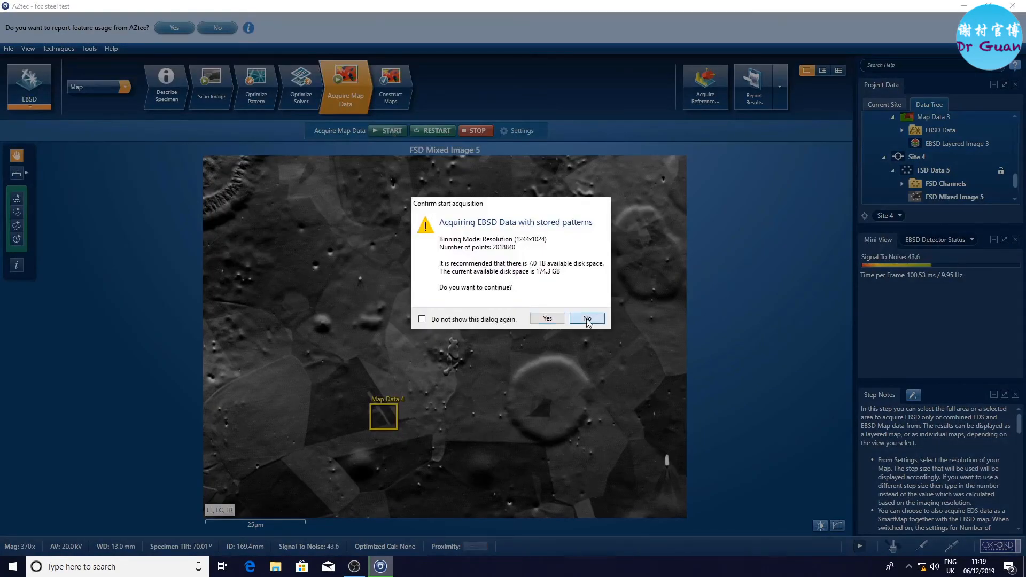
{"action": "left_click", "coordinate": [587, 319]}
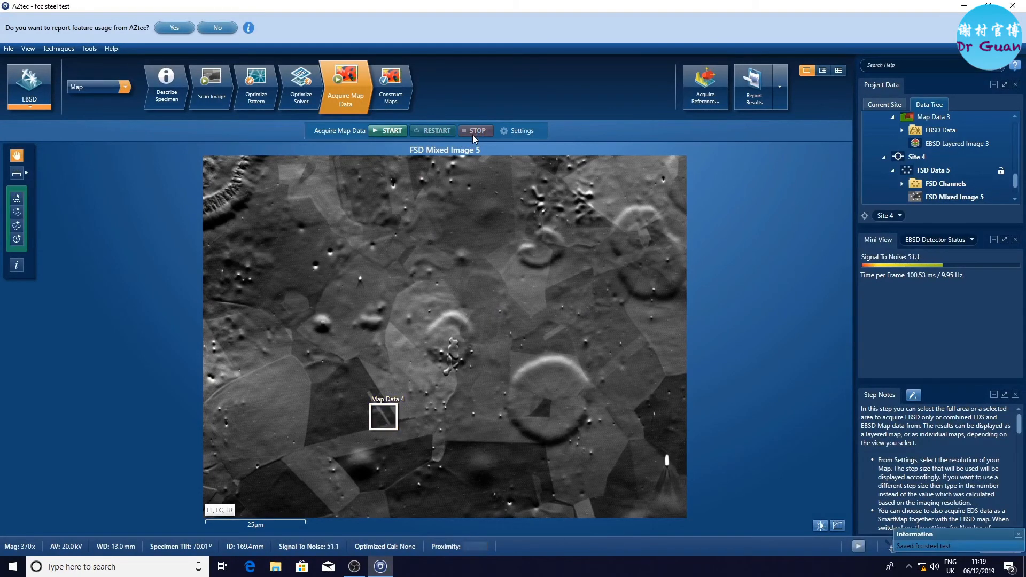
{"action": "mouse_move", "coordinate": [388, 131]}
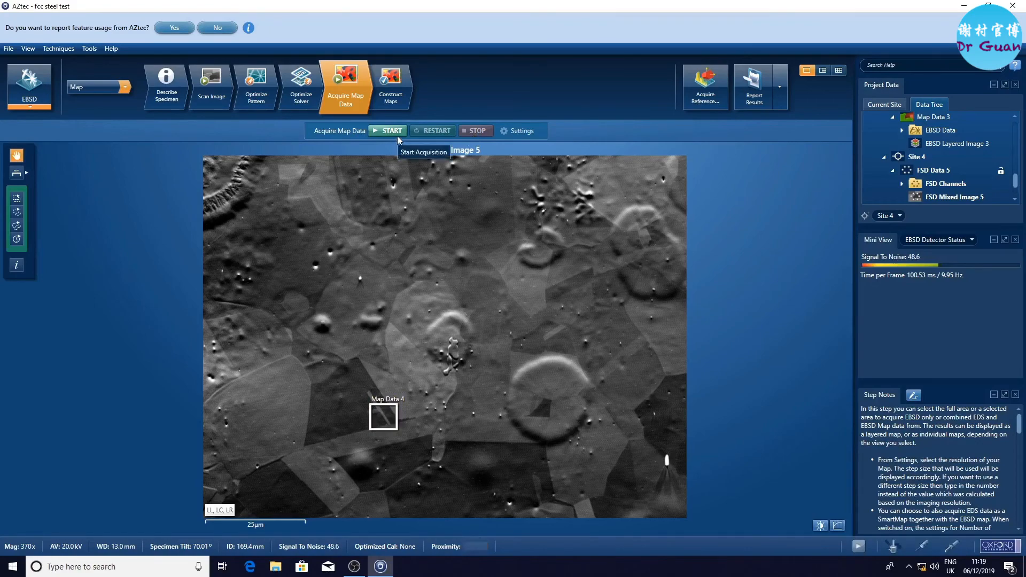
Step: Start acquiring Map Data 7, a 7650-point map with stored patterns, declining full-field
{"action": "left_click", "coordinate": [393, 130]}
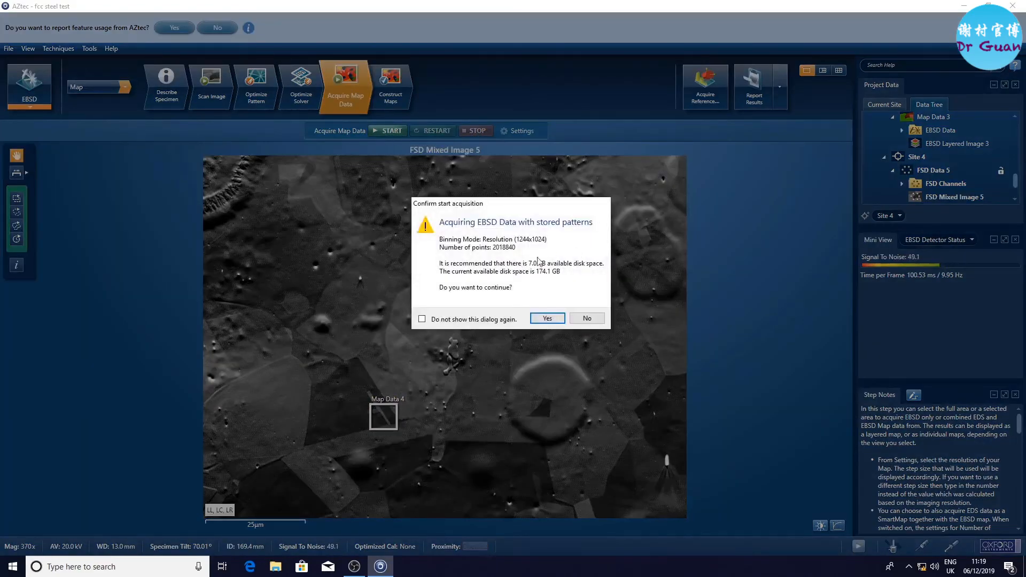
{"action": "left_click", "coordinate": [546, 319]}
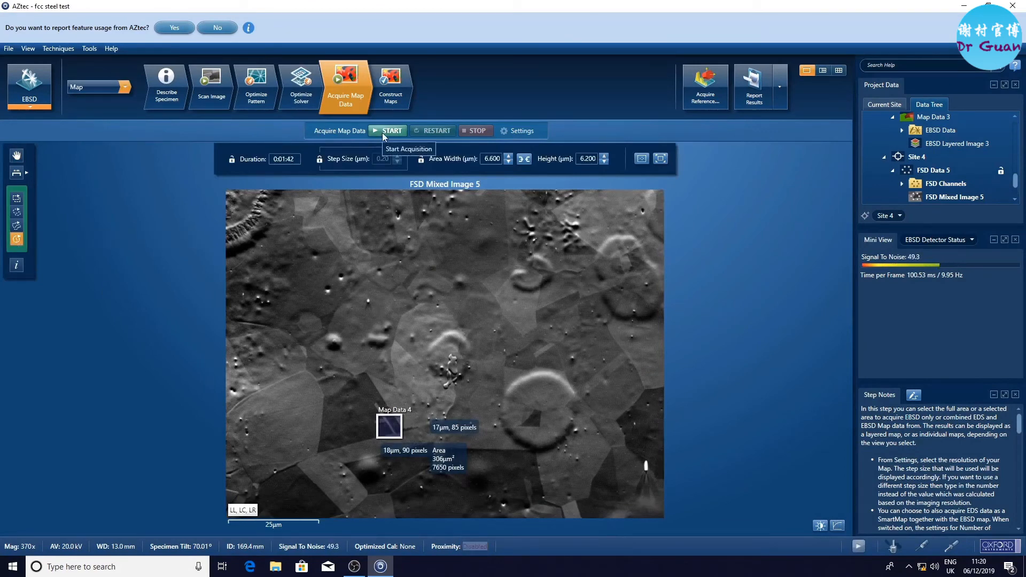
{"action": "left_click", "coordinate": [391, 131]}
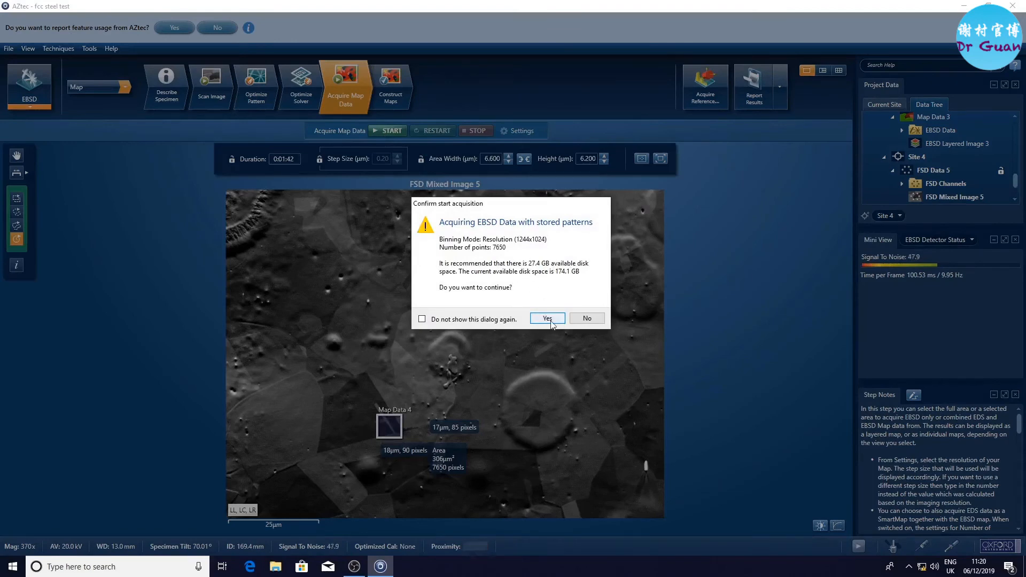
{"action": "left_click", "coordinate": [546, 319]}
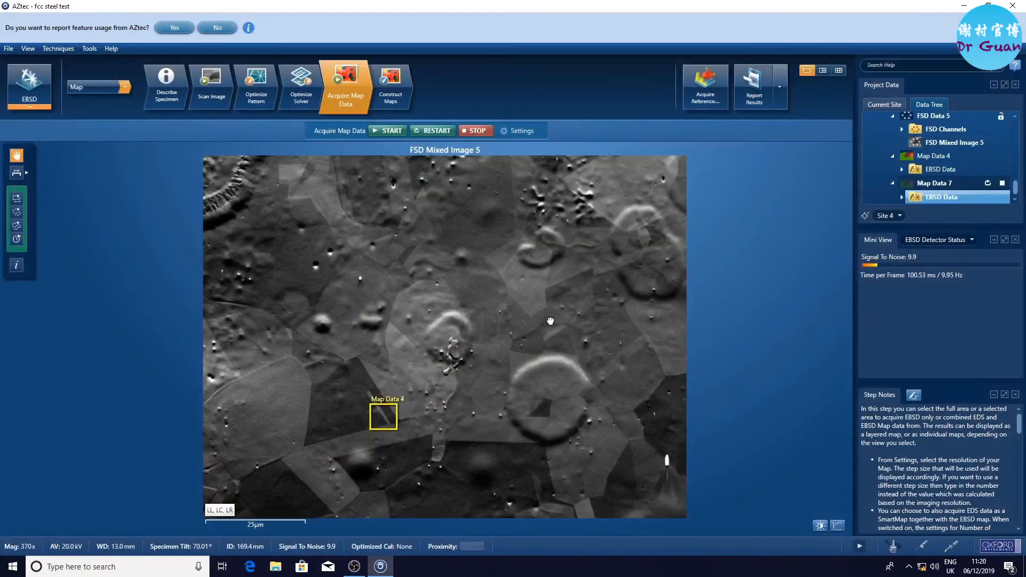
Step: View and close the Details of the new EBSD map data
{"action": "right_click", "coordinate": [943, 197]}
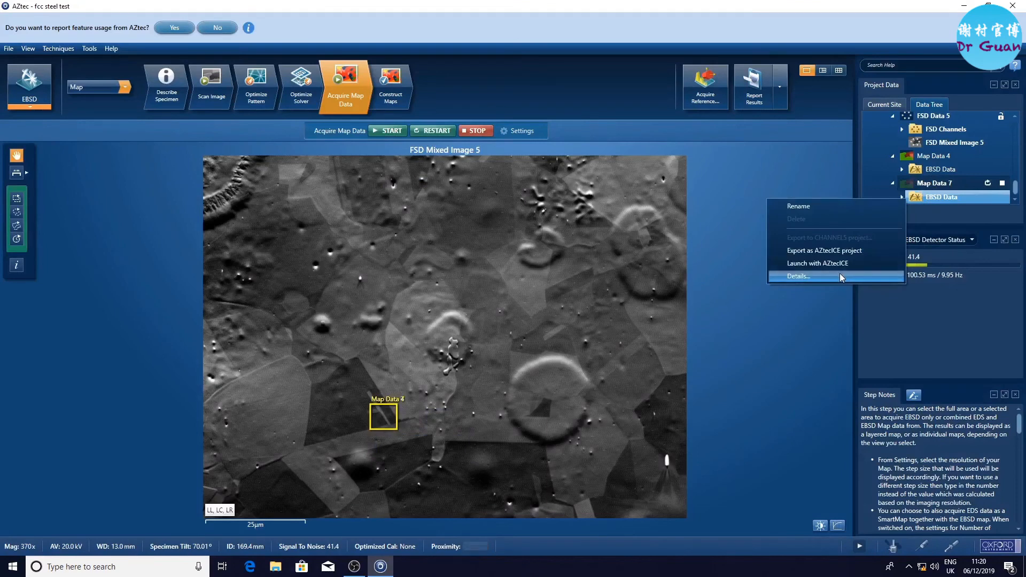
{"action": "left_click", "coordinate": [798, 275]}
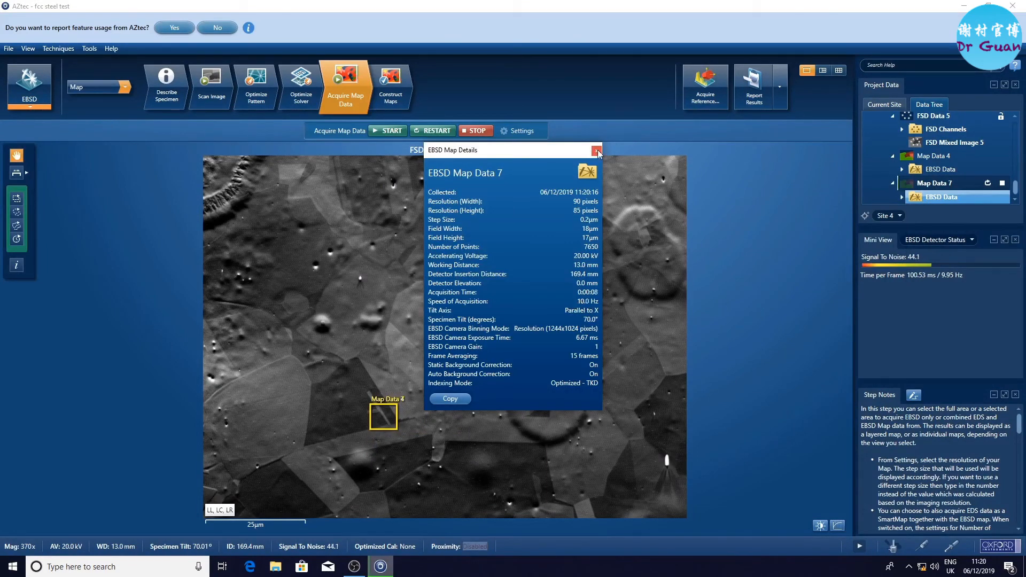
{"action": "left_click", "coordinate": [595, 150]}
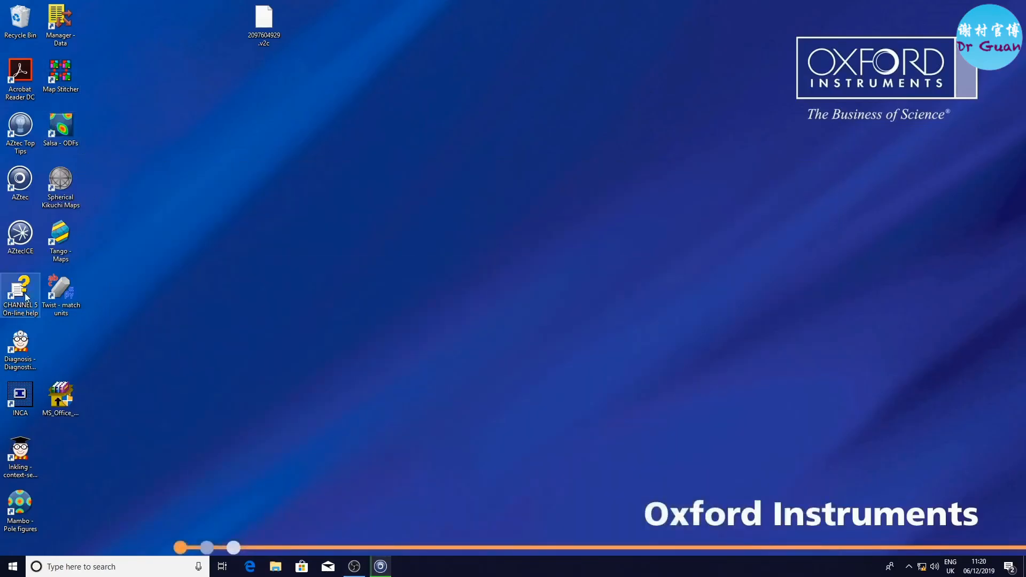
Step: Browse to hr test > Unprocessed 1 and enter the Images folder of exported patterns
{"action": "left_click", "coordinate": [274, 567]}
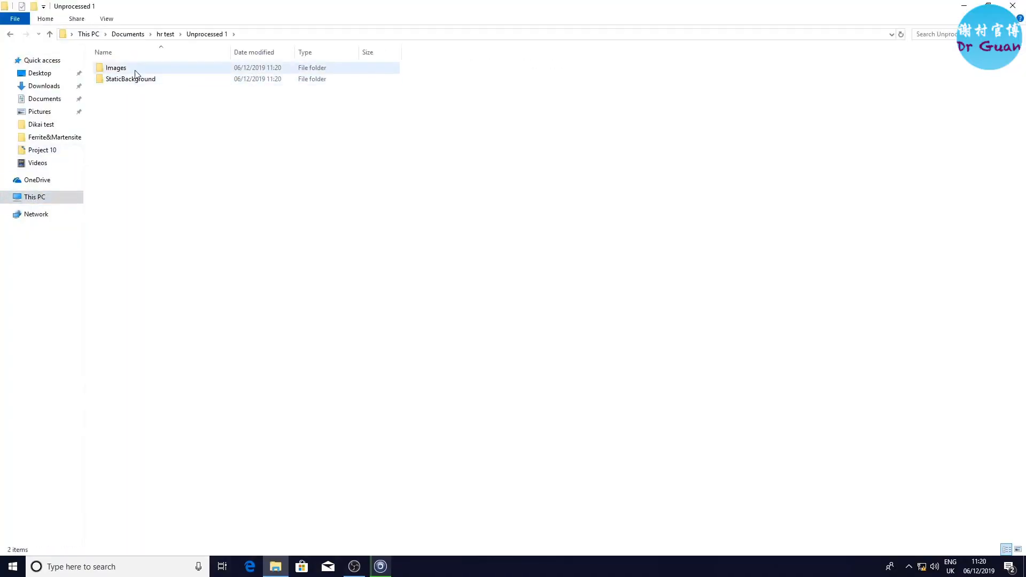
{"action": "double_click", "coordinate": [116, 67]}
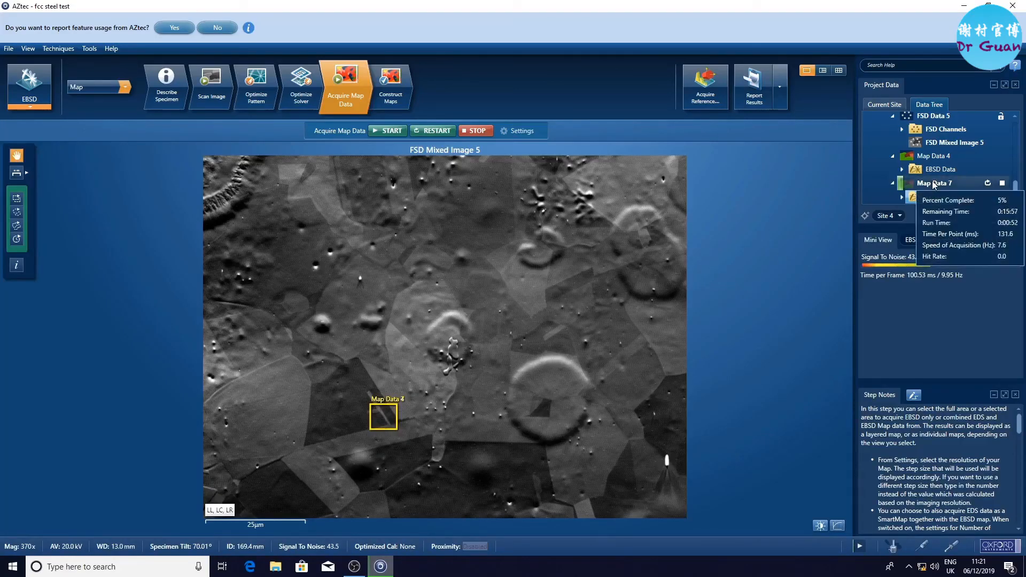
{"action": "right_click", "coordinate": [934, 183]}
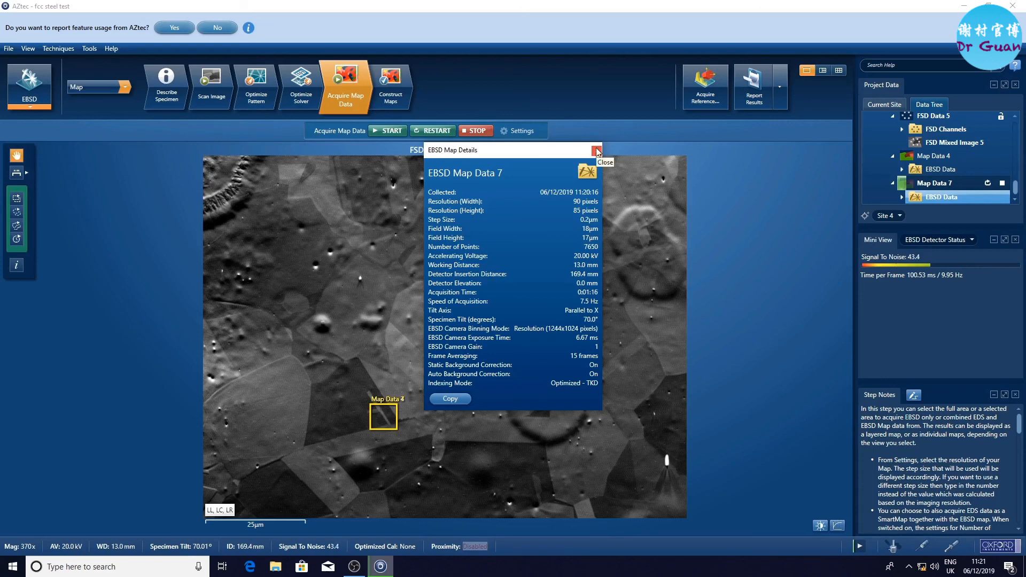
{"action": "left_click", "coordinate": [595, 150]}
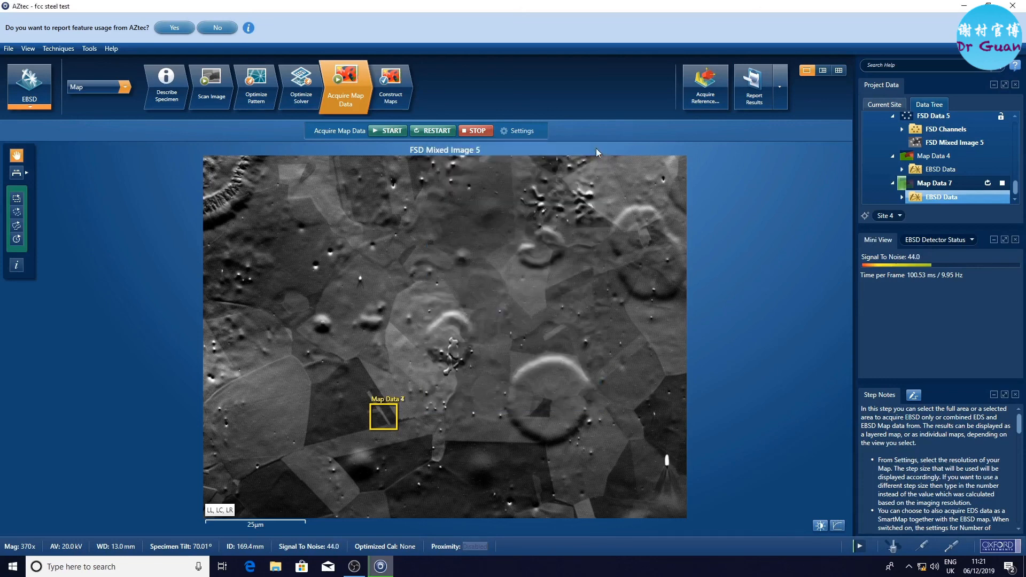